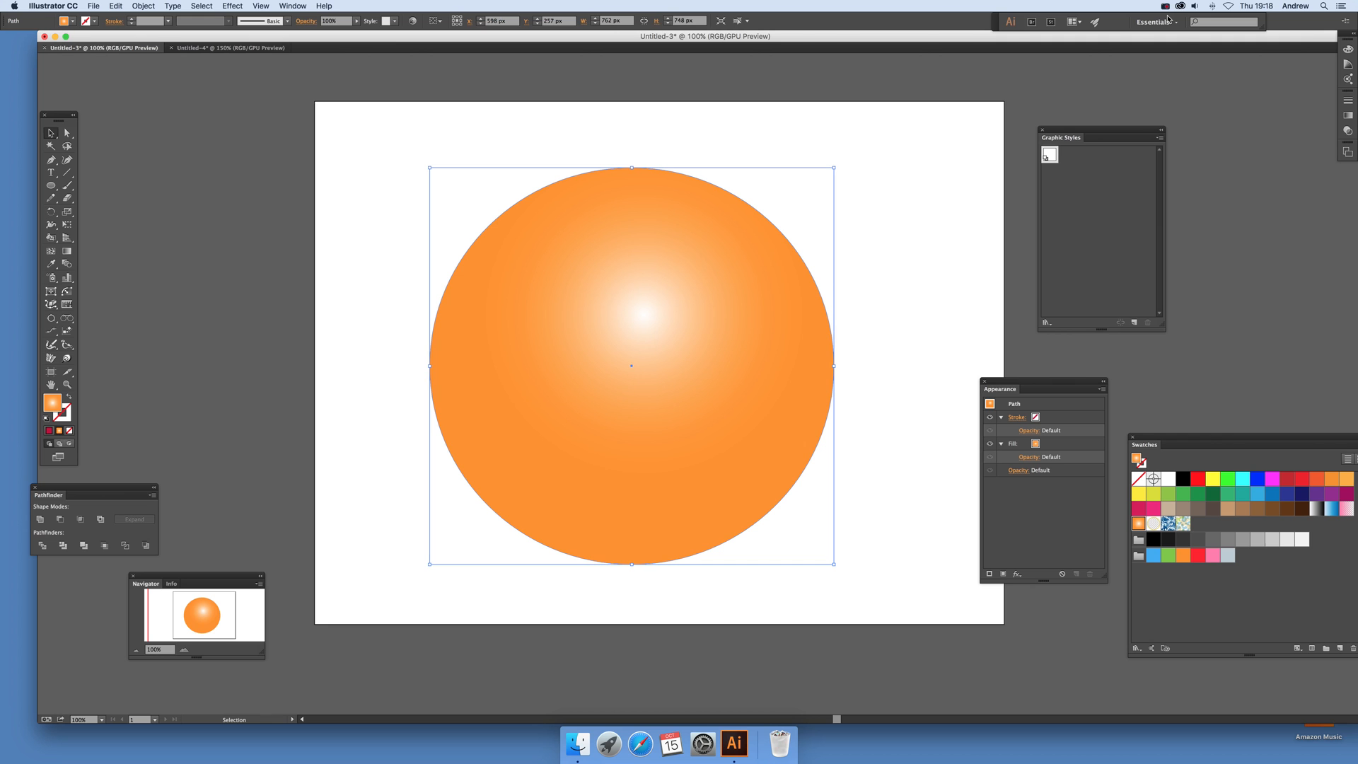
{"action": "mouse_move", "coordinate": [539, 149]}
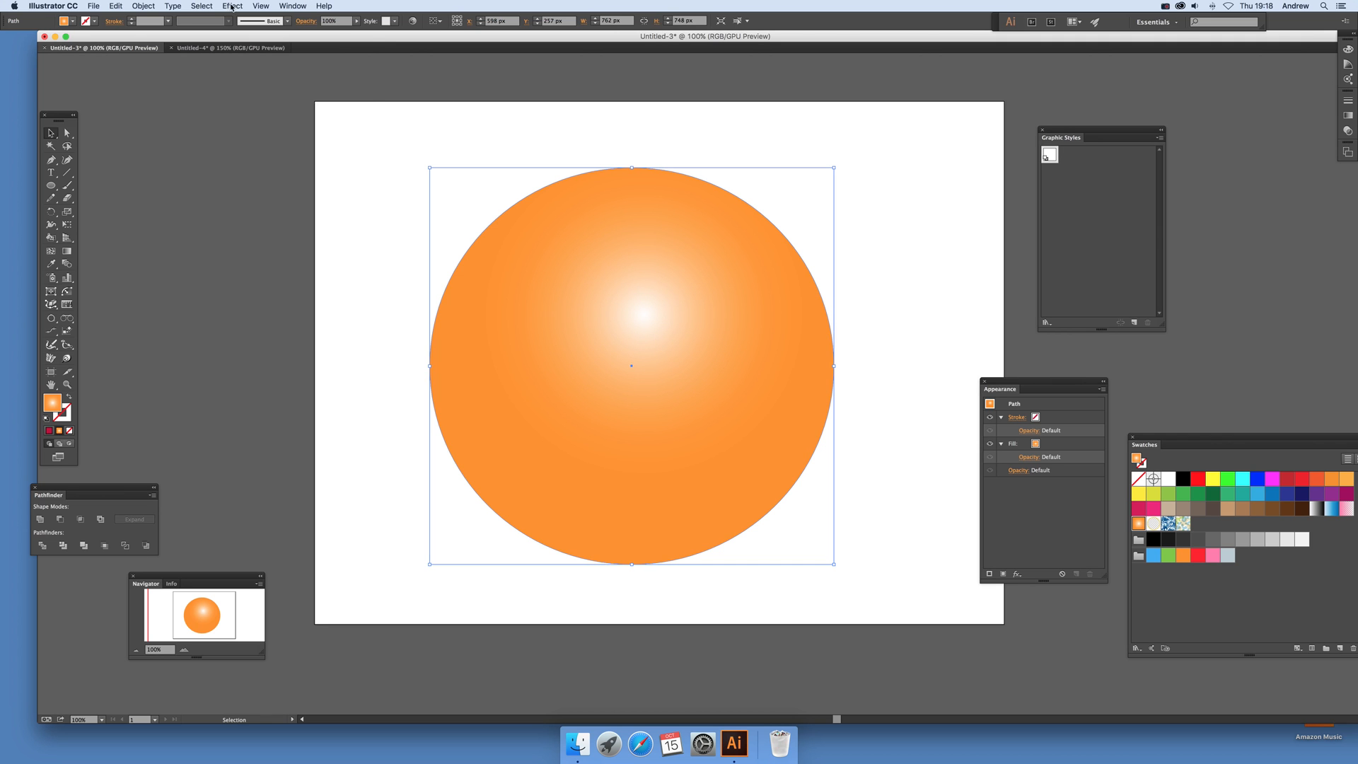
Step: Open the Effect menu with the orange gradient circle selected to reach the Stipplism effects
{"action": "left_click", "coordinate": [231, 6]}
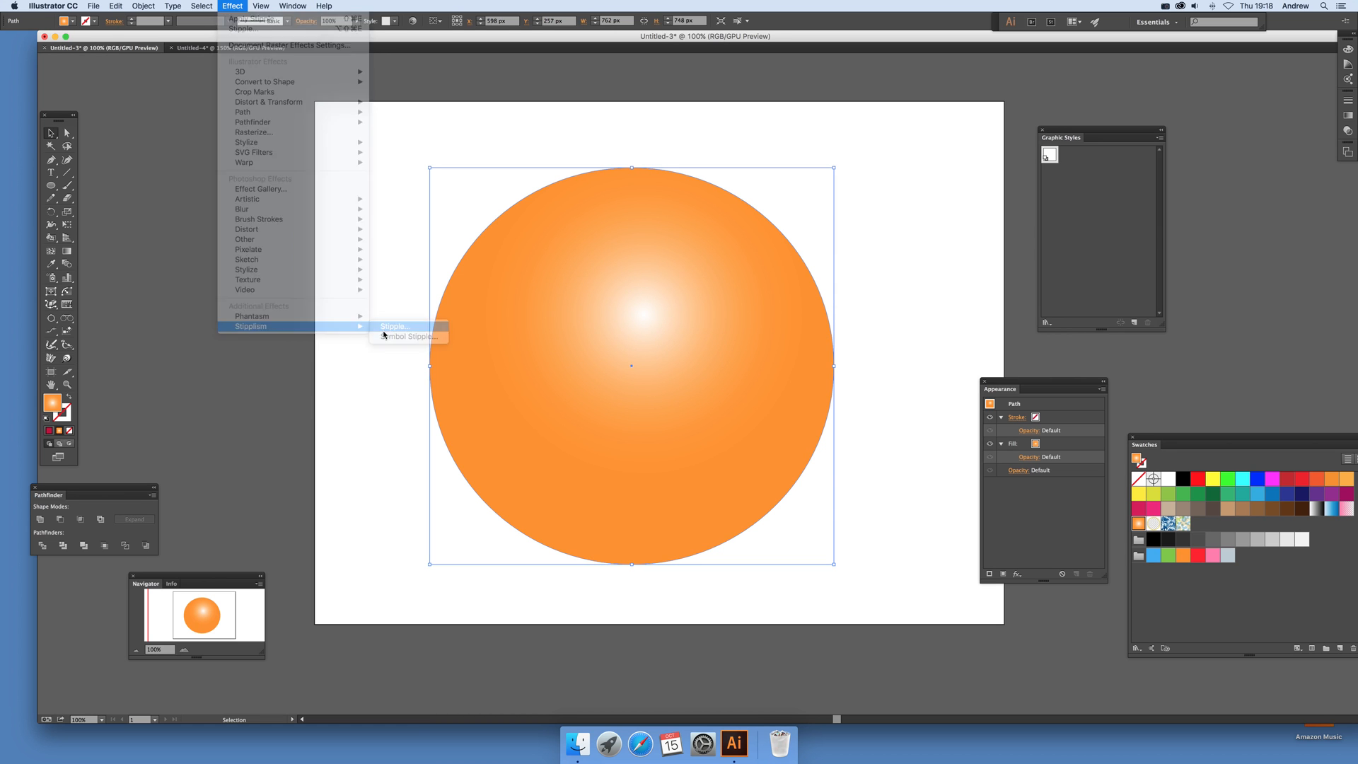
Step: Preview a Stipple on the circle at 50% density, returning from Sample Object to black 10 px dots
{"action": "left_click", "coordinate": [394, 327]}
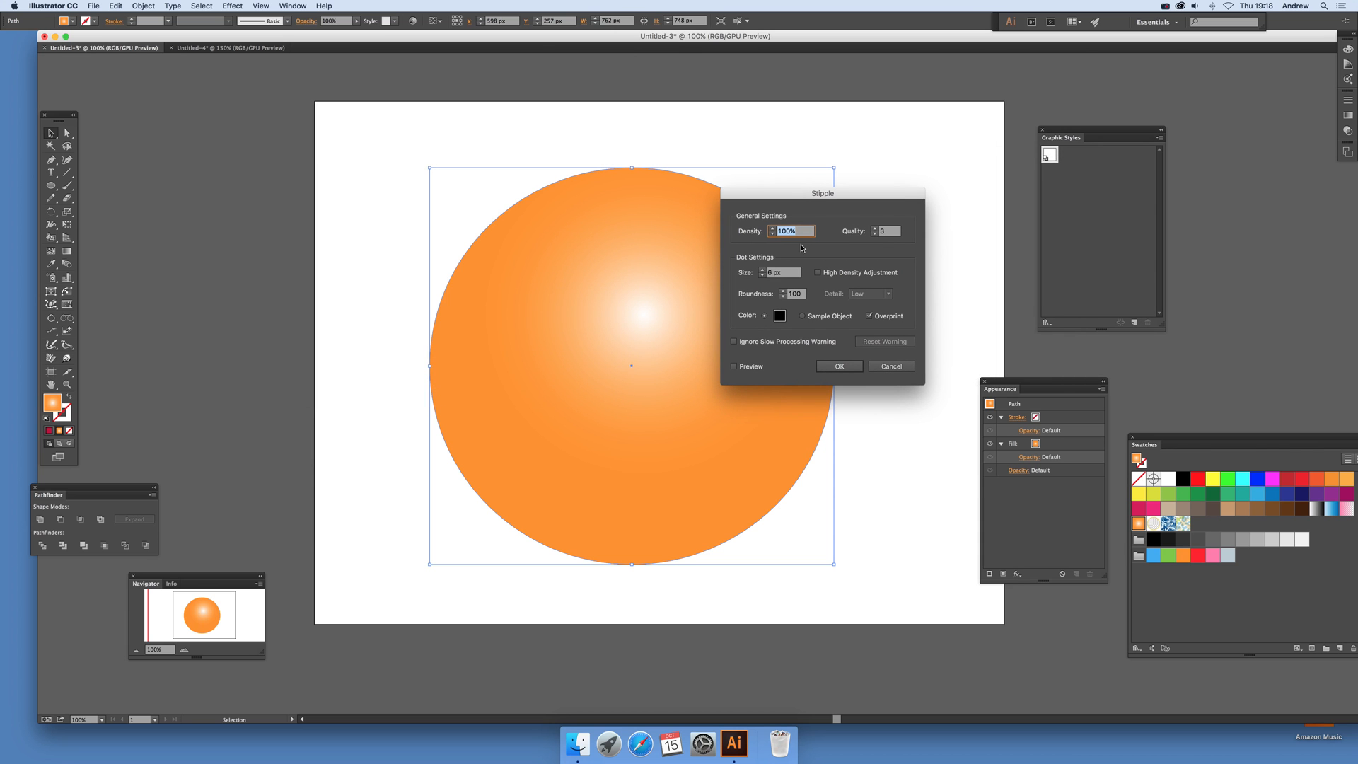
{"action": "mouse_move", "coordinate": [810, 223]}
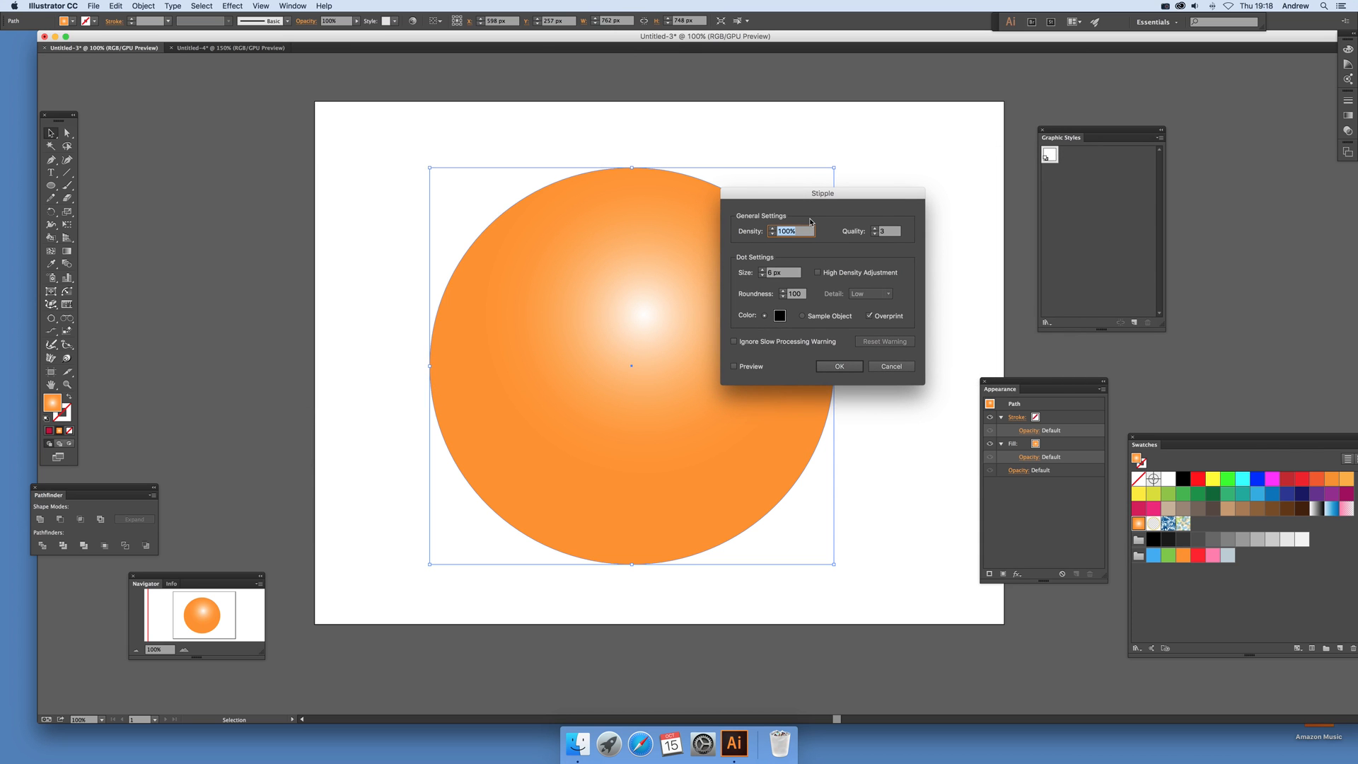
{"action": "mouse_move", "coordinate": [693, 225]}
{"action": "type", "text": "30"}
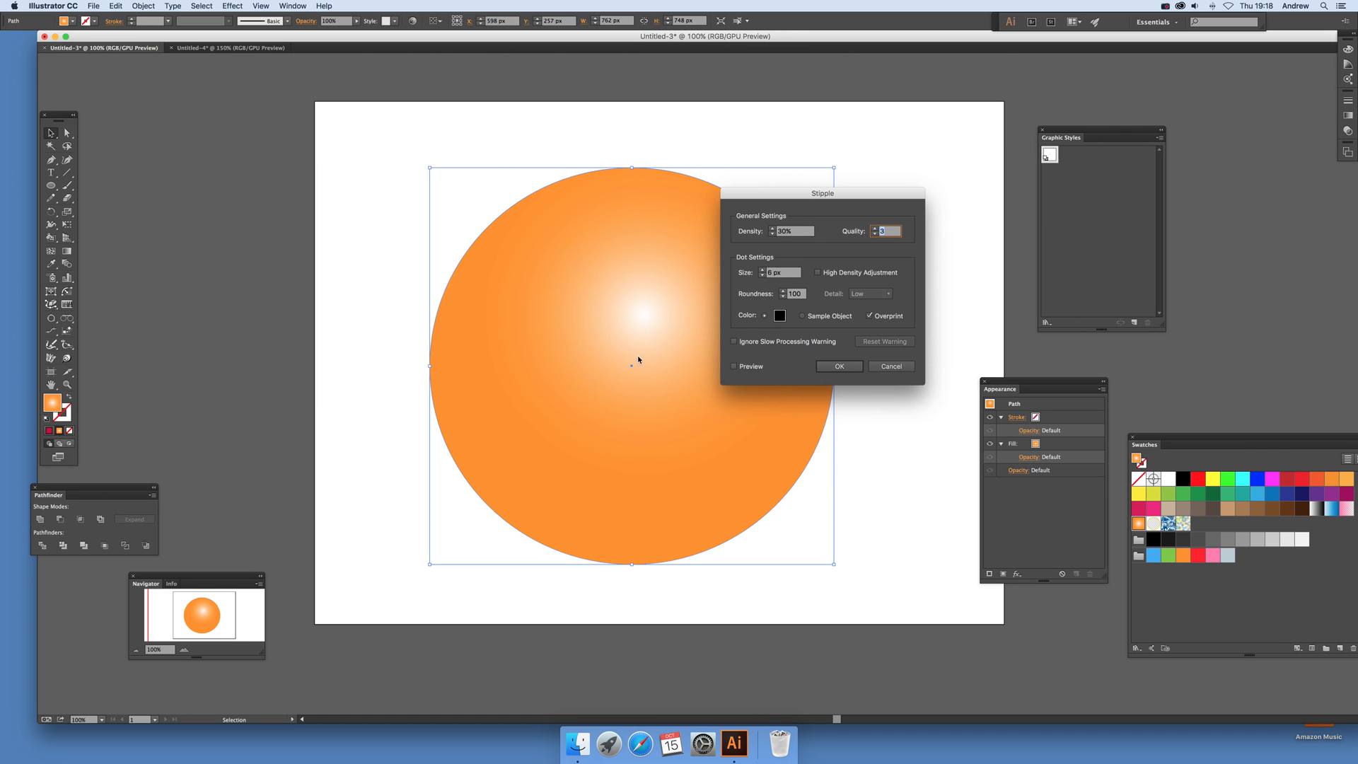
{"action": "left_click", "coordinate": [734, 366]}
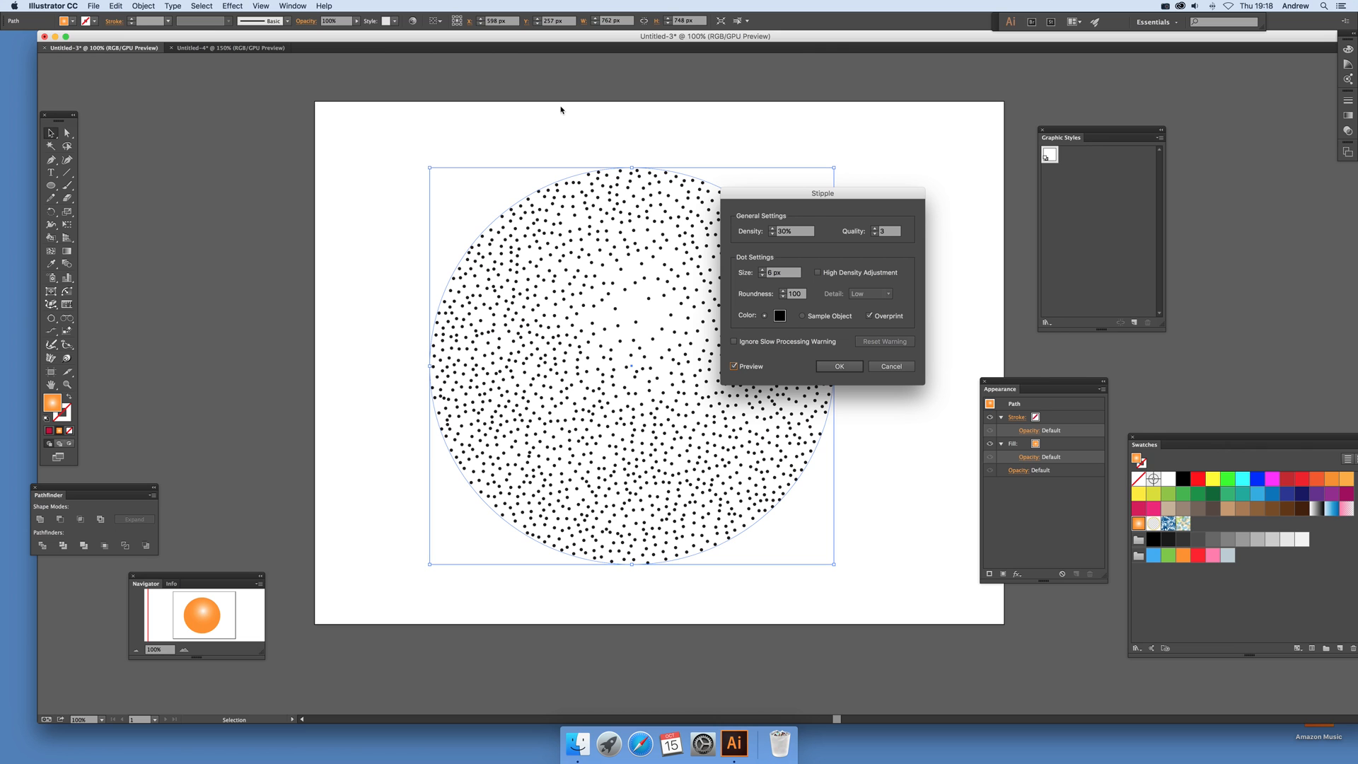
{"action": "mouse_move", "coordinate": [821, 303]}
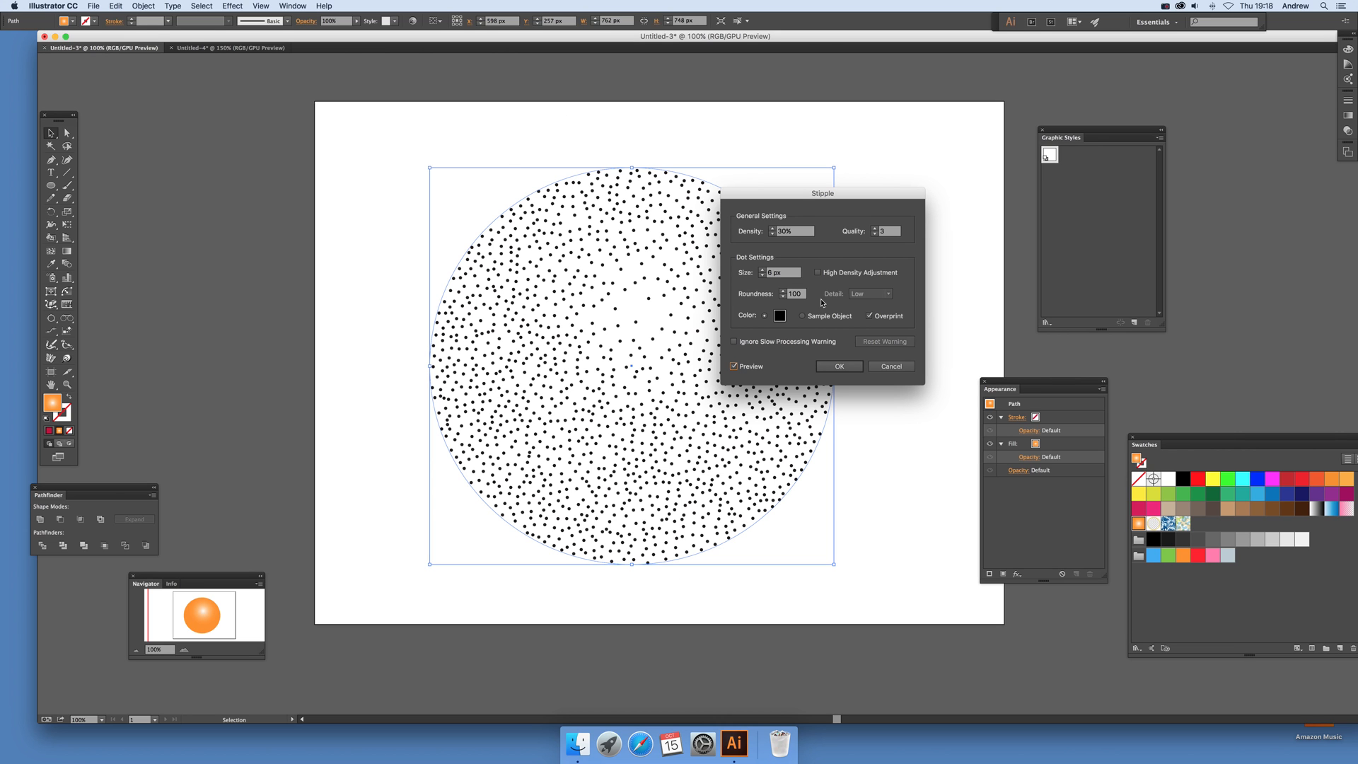
{"action": "mouse_move", "coordinate": [803, 321]}
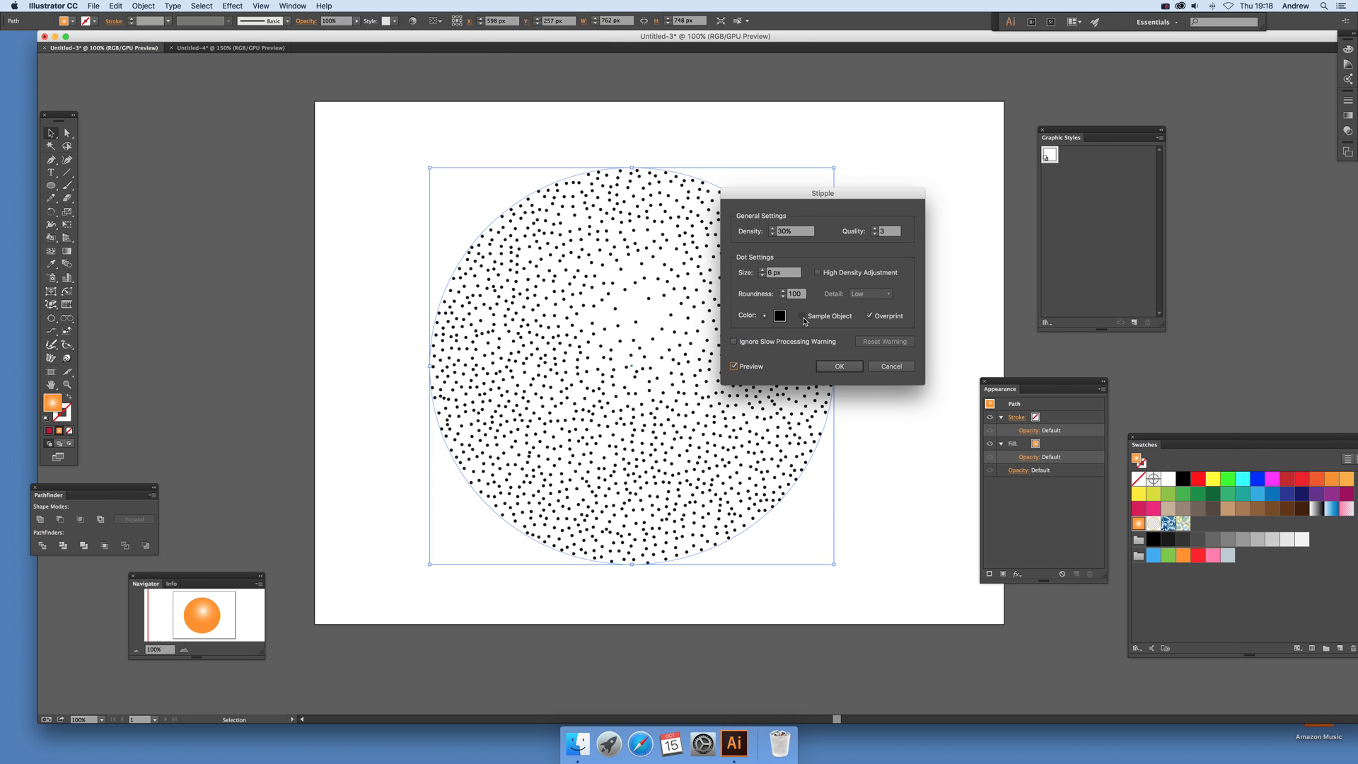
{"action": "left_click", "coordinate": [802, 316]}
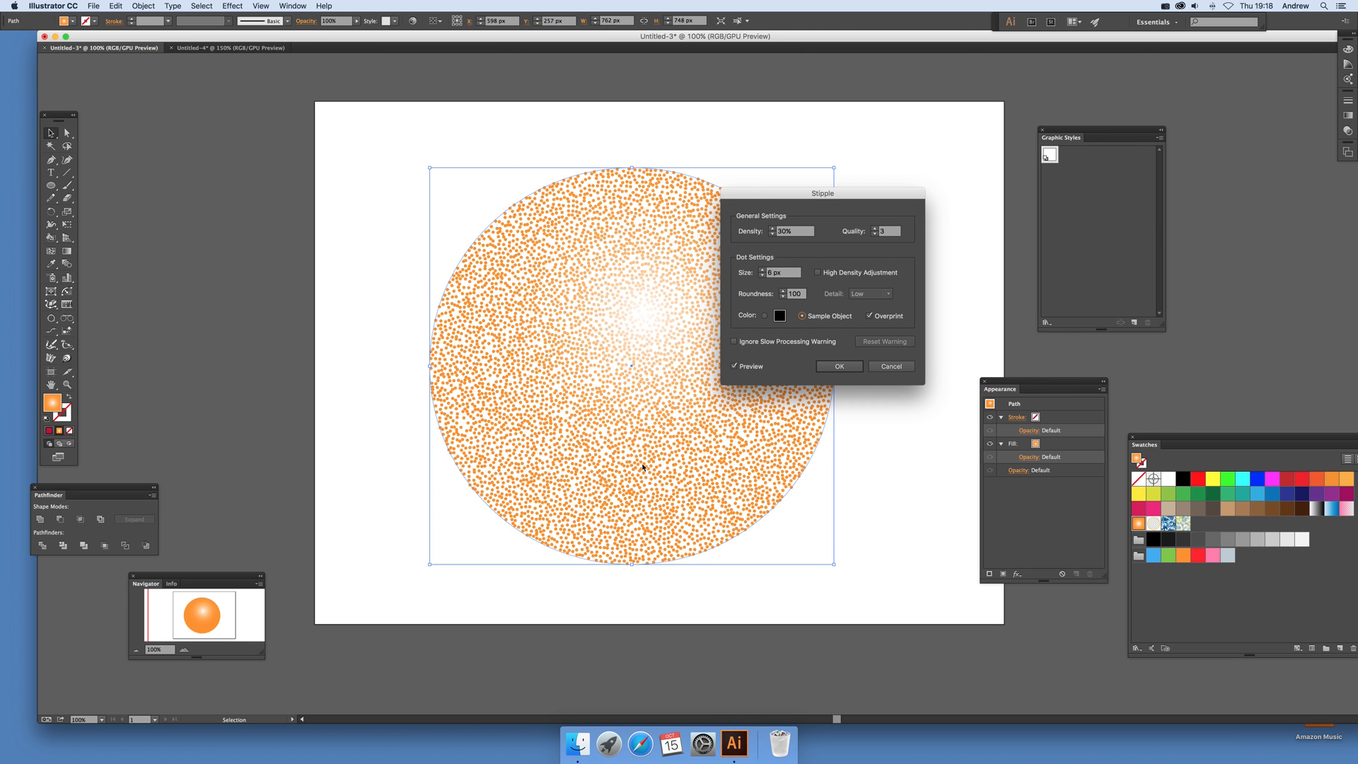
{"action": "left_click", "coordinate": [801, 315]}
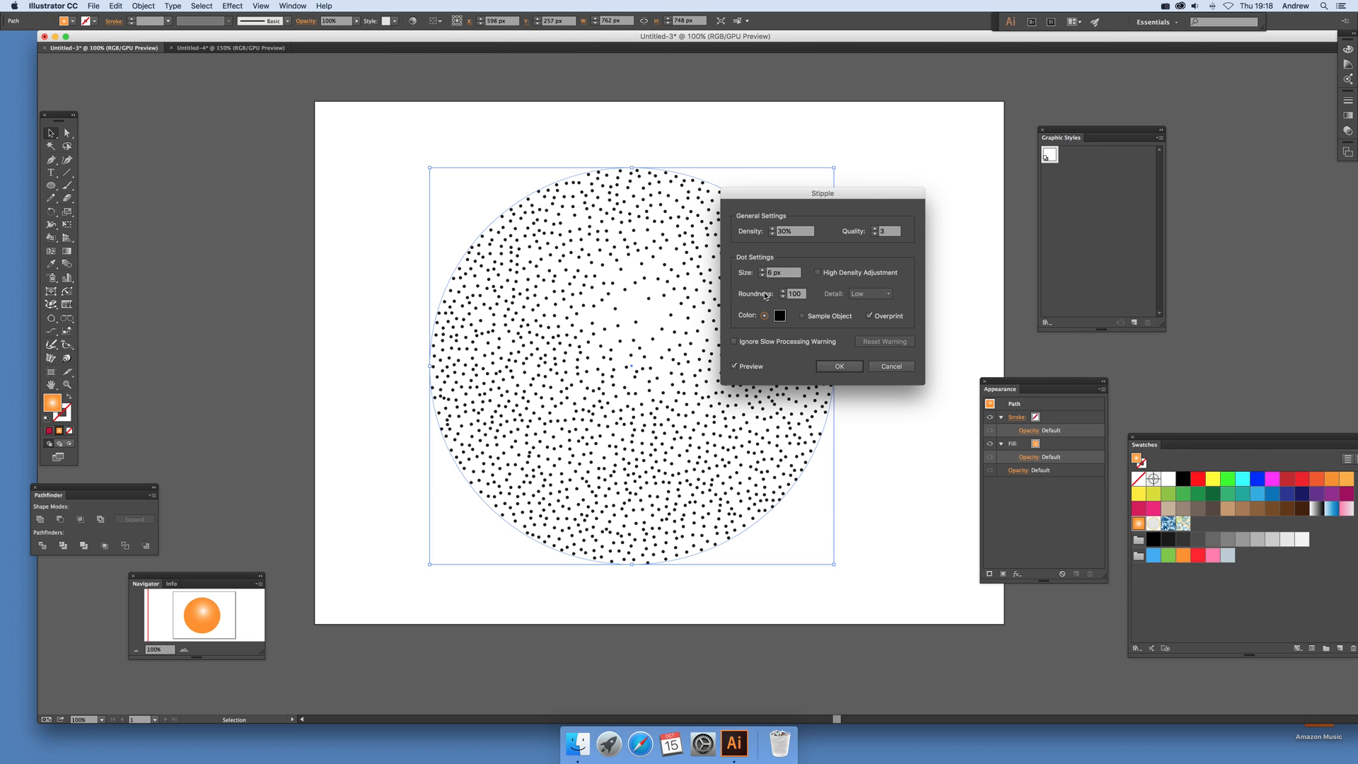
{"action": "triple_click", "coordinate": [780, 272]}
{"action": "type", "text": "10"}
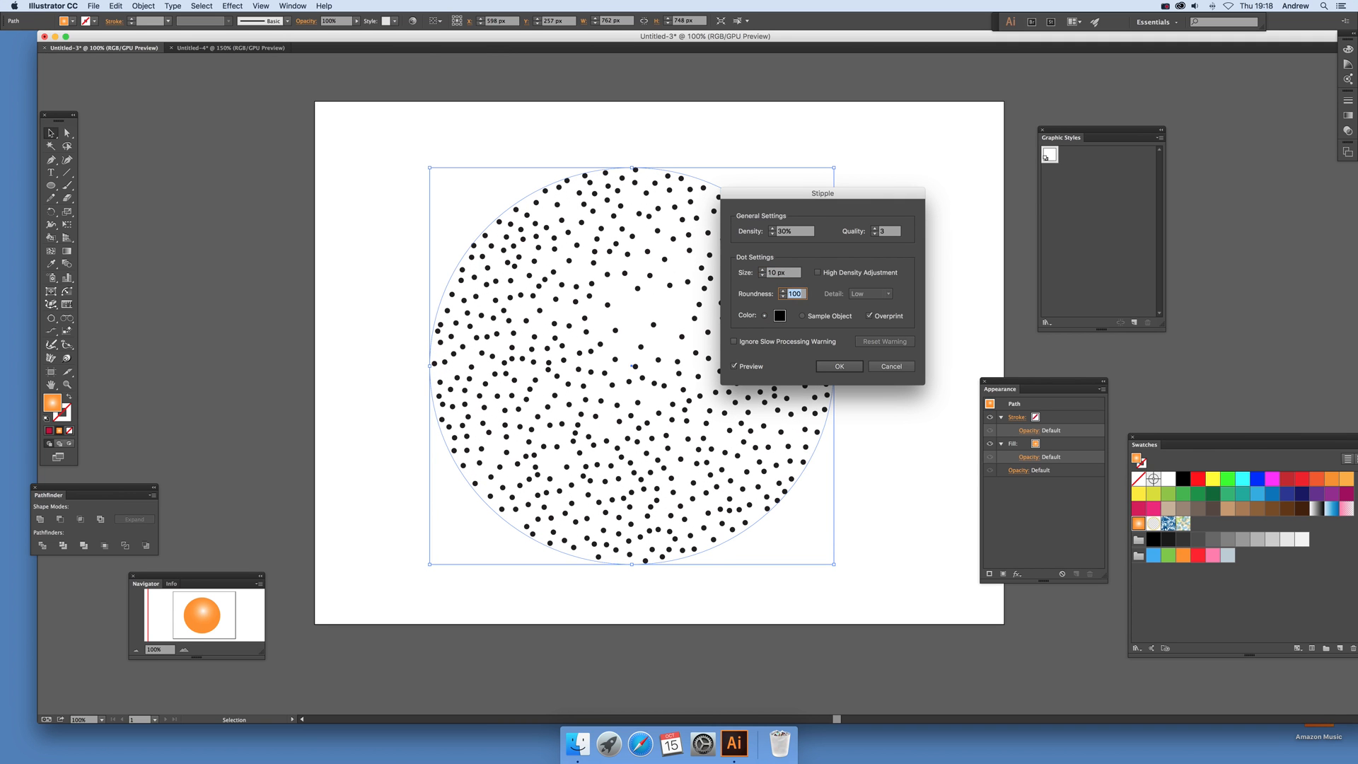
{"action": "mouse_move", "coordinate": [819, 283]}
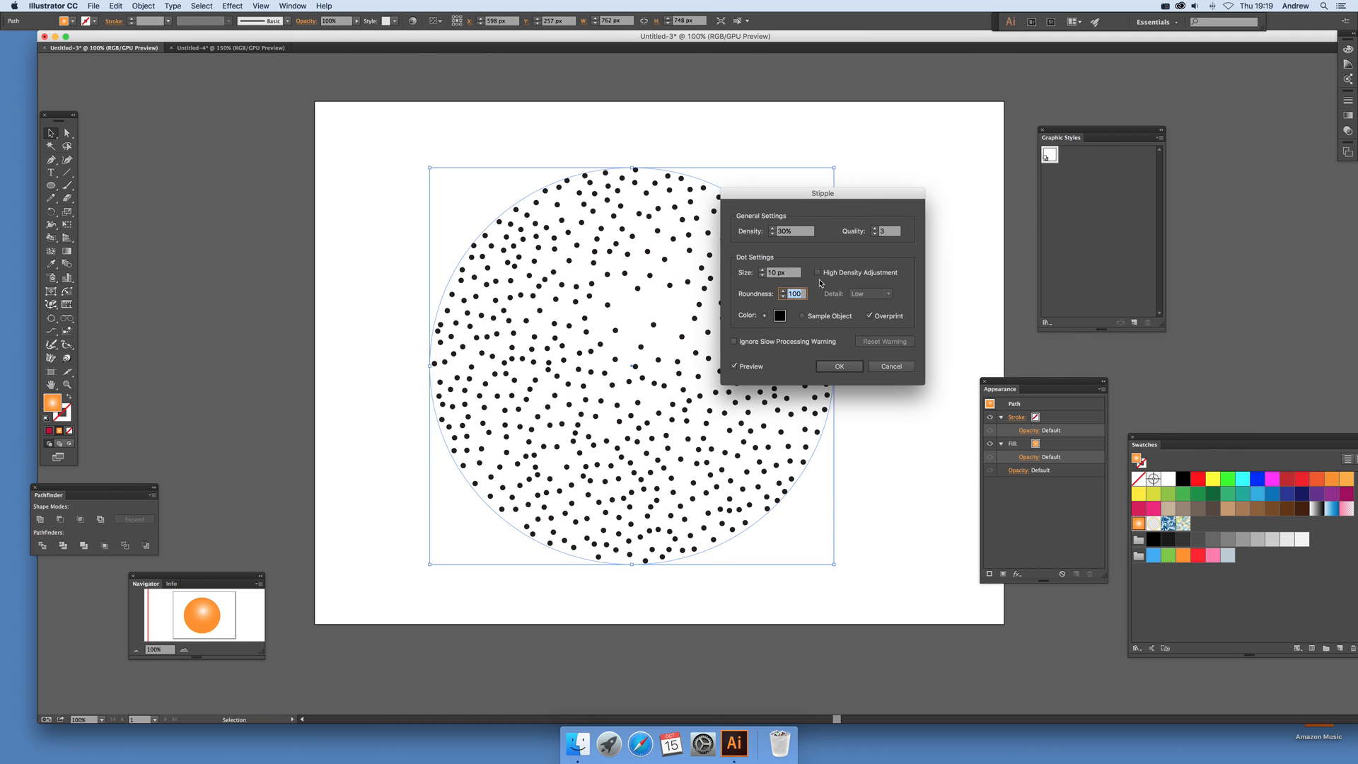
Step: Apply the black 10 px, 50% density stipple effect to the circle
{"action": "left_click", "coordinate": [837, 366]}
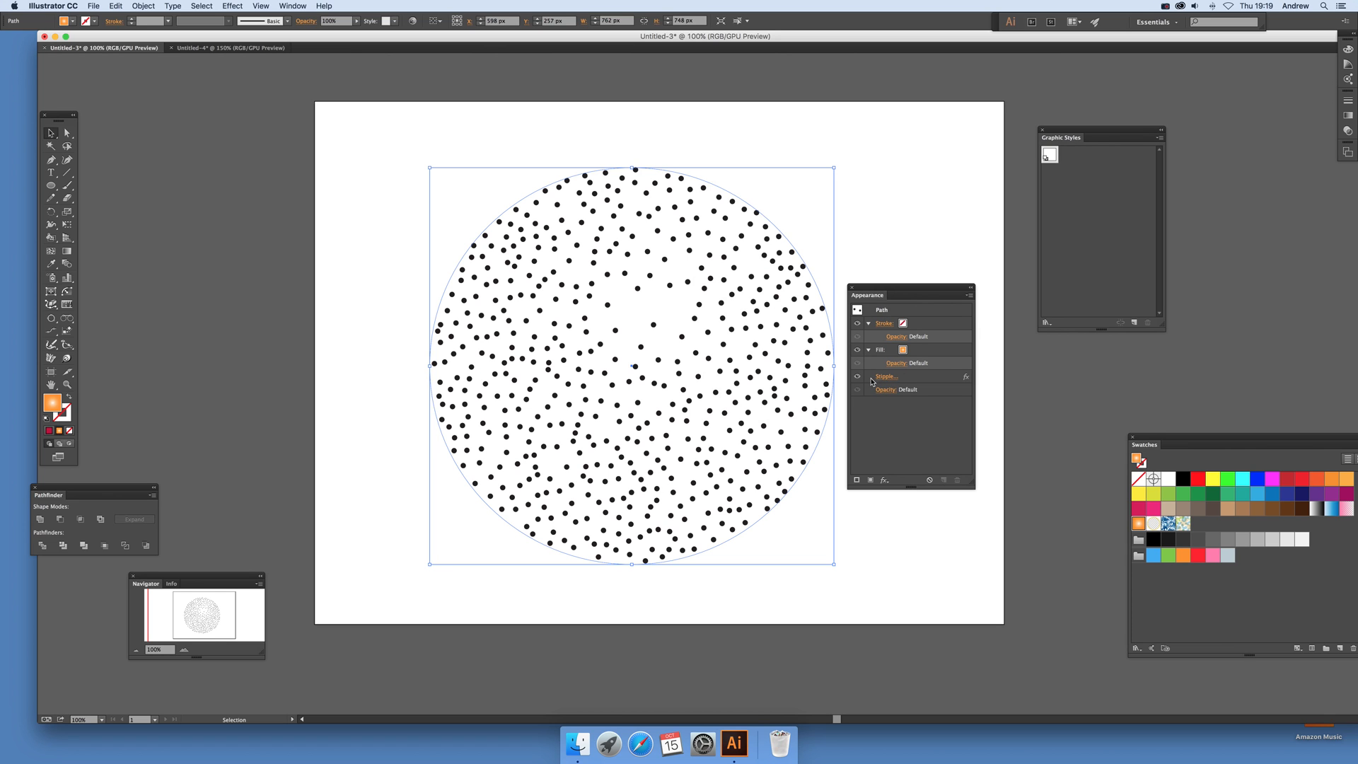
{"action": "mouse_move", "coordinate": [890, 378]}
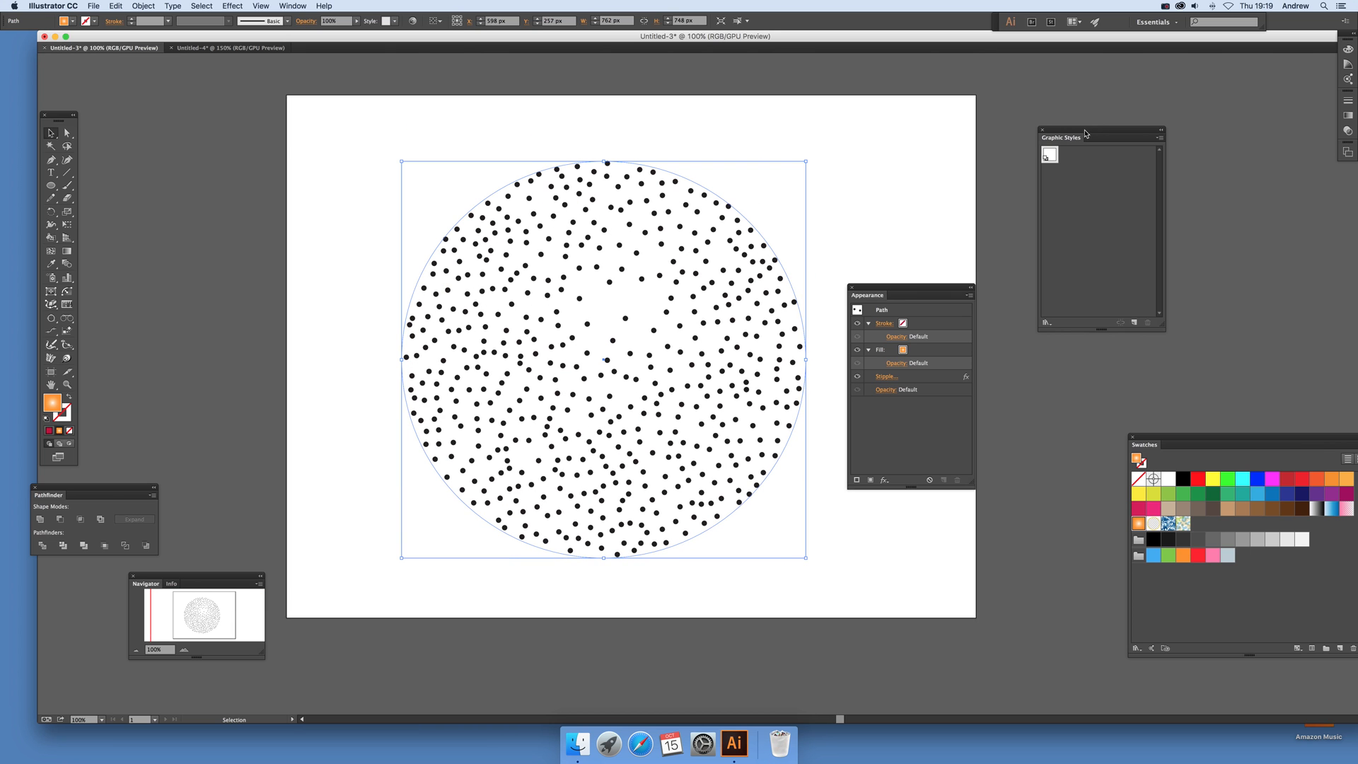
Step: Save the circle's black-dot stipple look as a new graphic style named 'stipple'
{"action": "left_click", "coordinate": [1161, 131]}
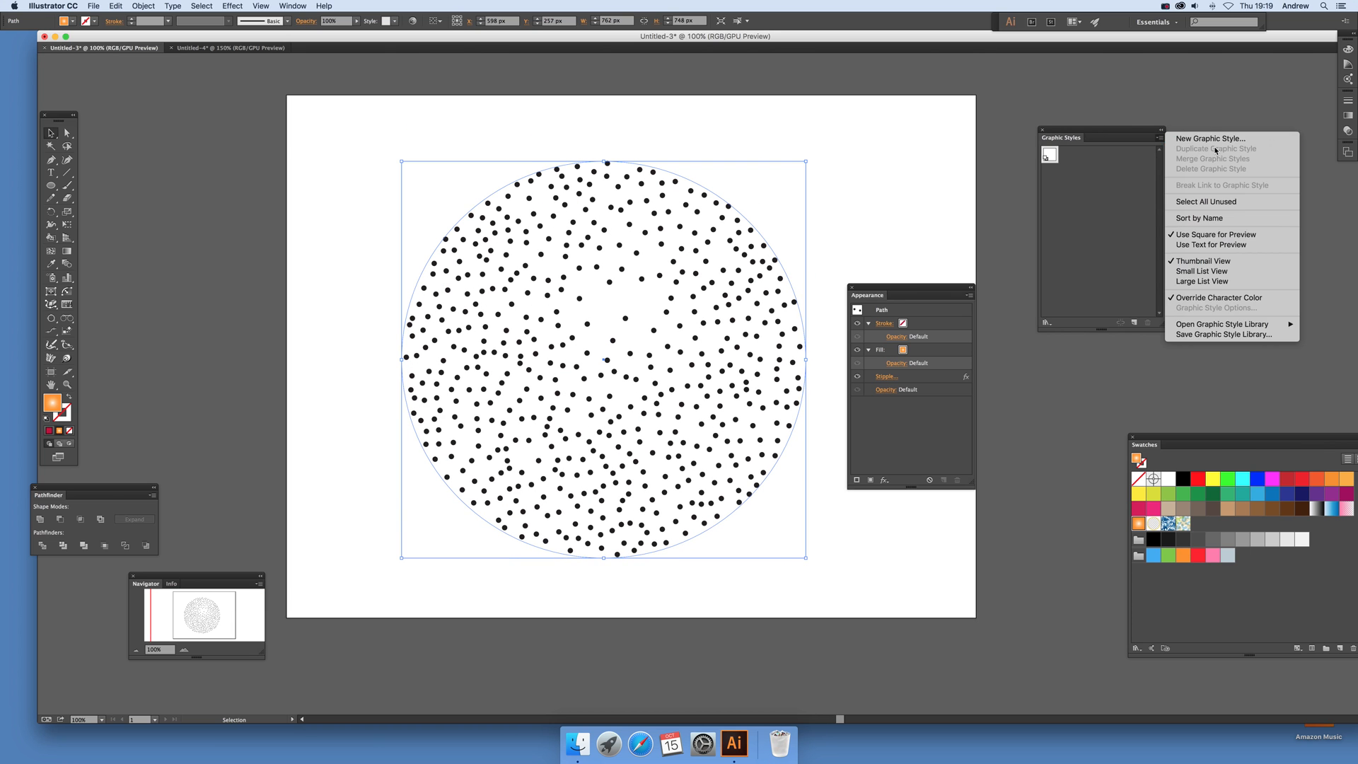
{"action": "left_click", "coordinate": [1208, 145]}
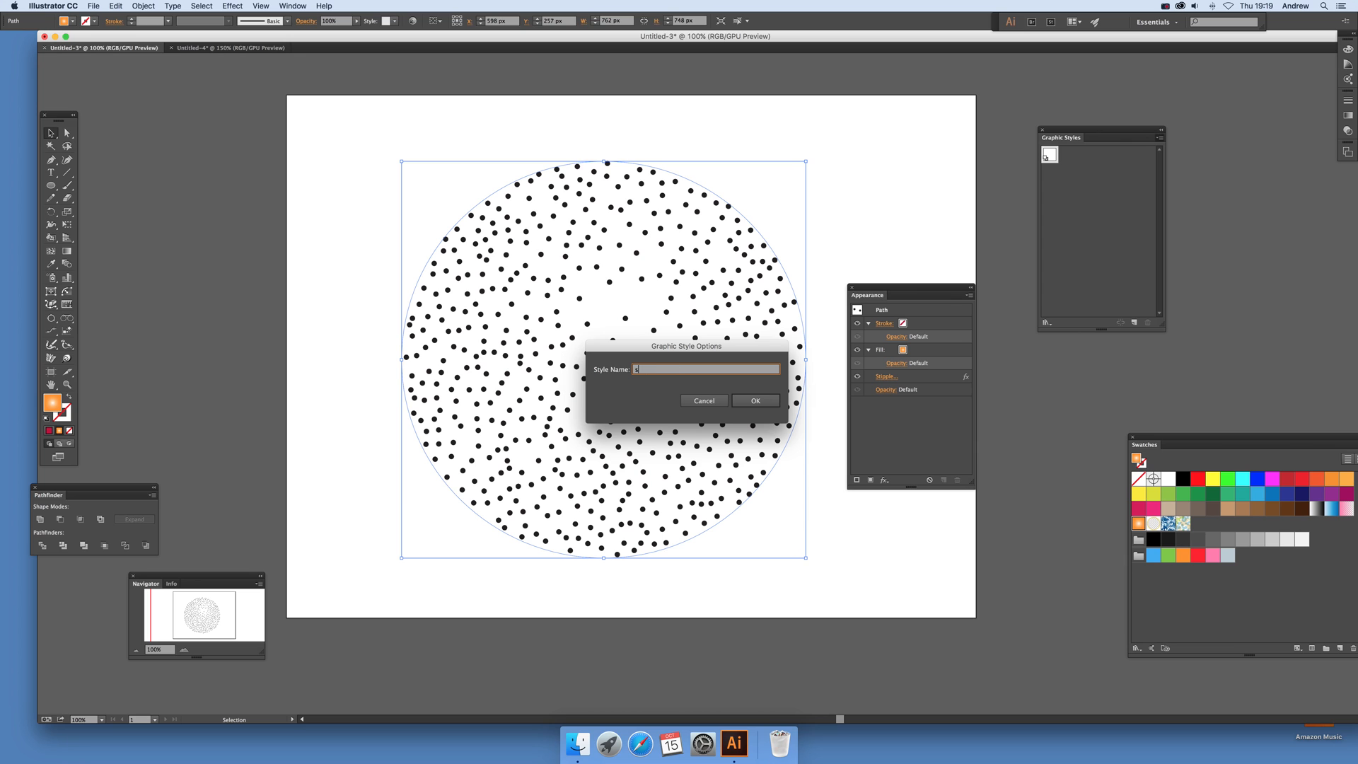
{"action": "type", "text": "stipple"}
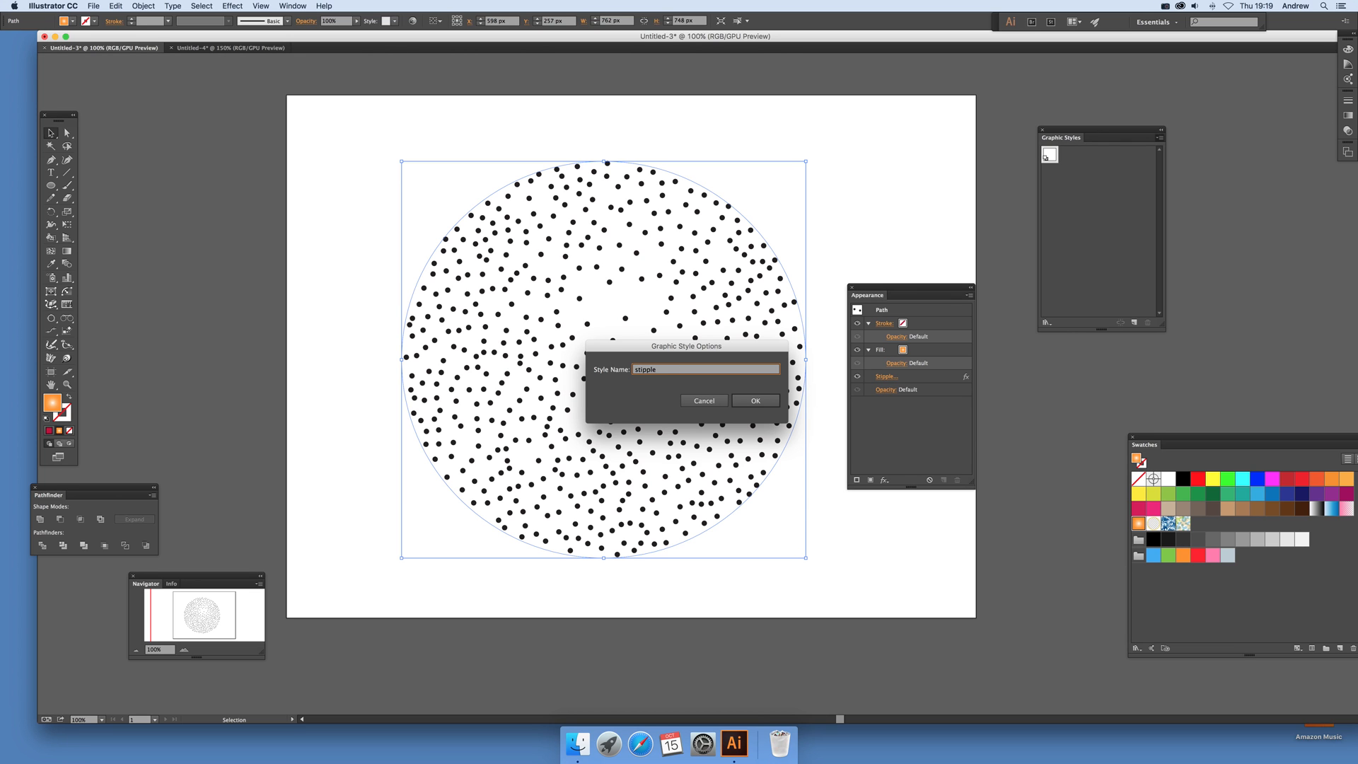
{"action": "left_click", "coordinate": [755, 400]}
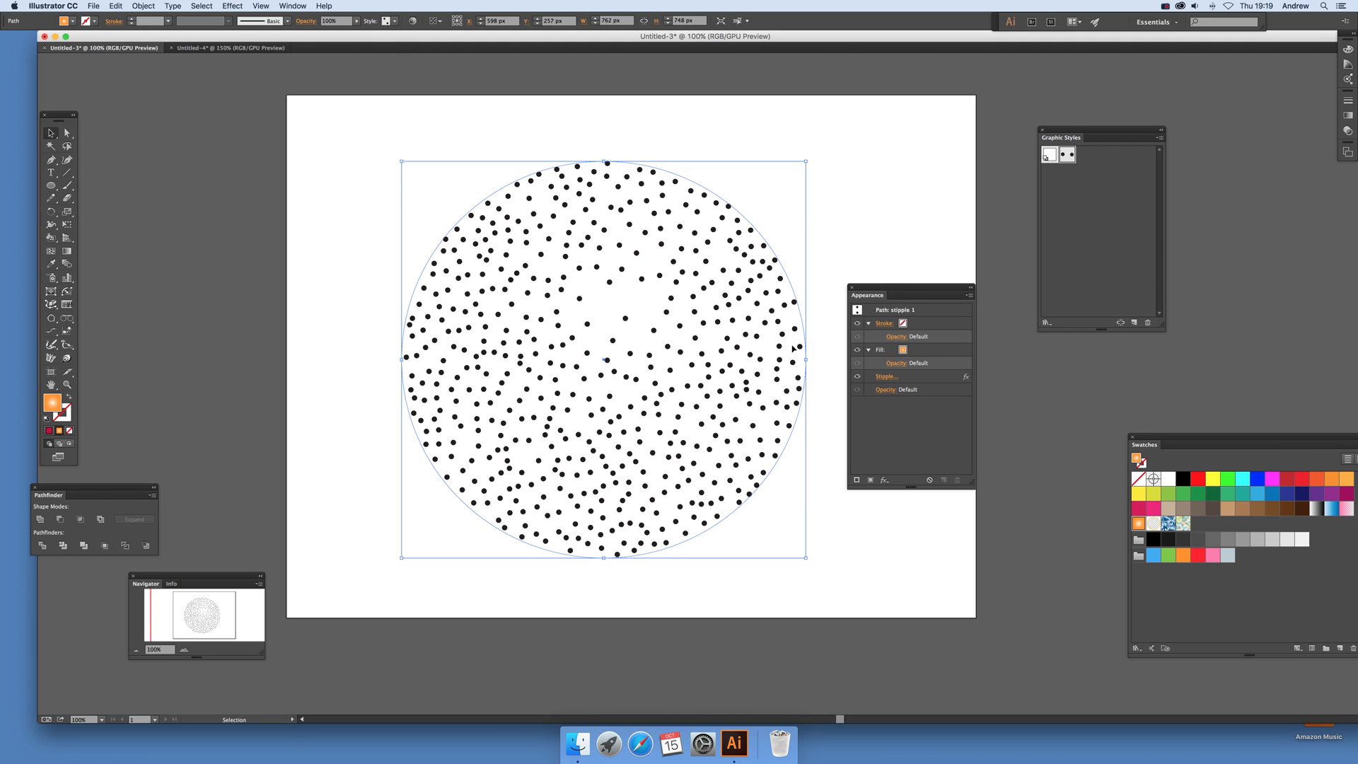
{"action": "mouse_move", "coordinate": [867, 107]}
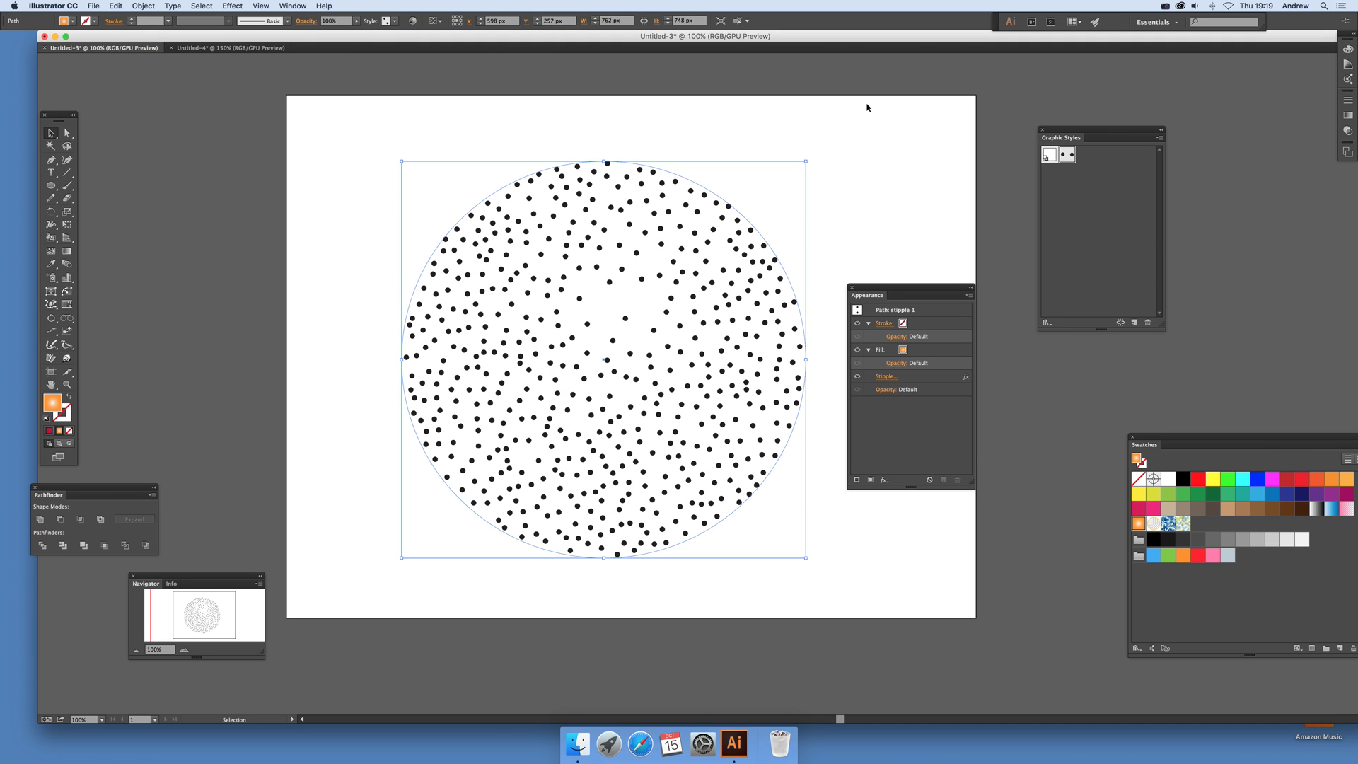
{"action": "mouse_move", "coordinate": [1003, 322]}
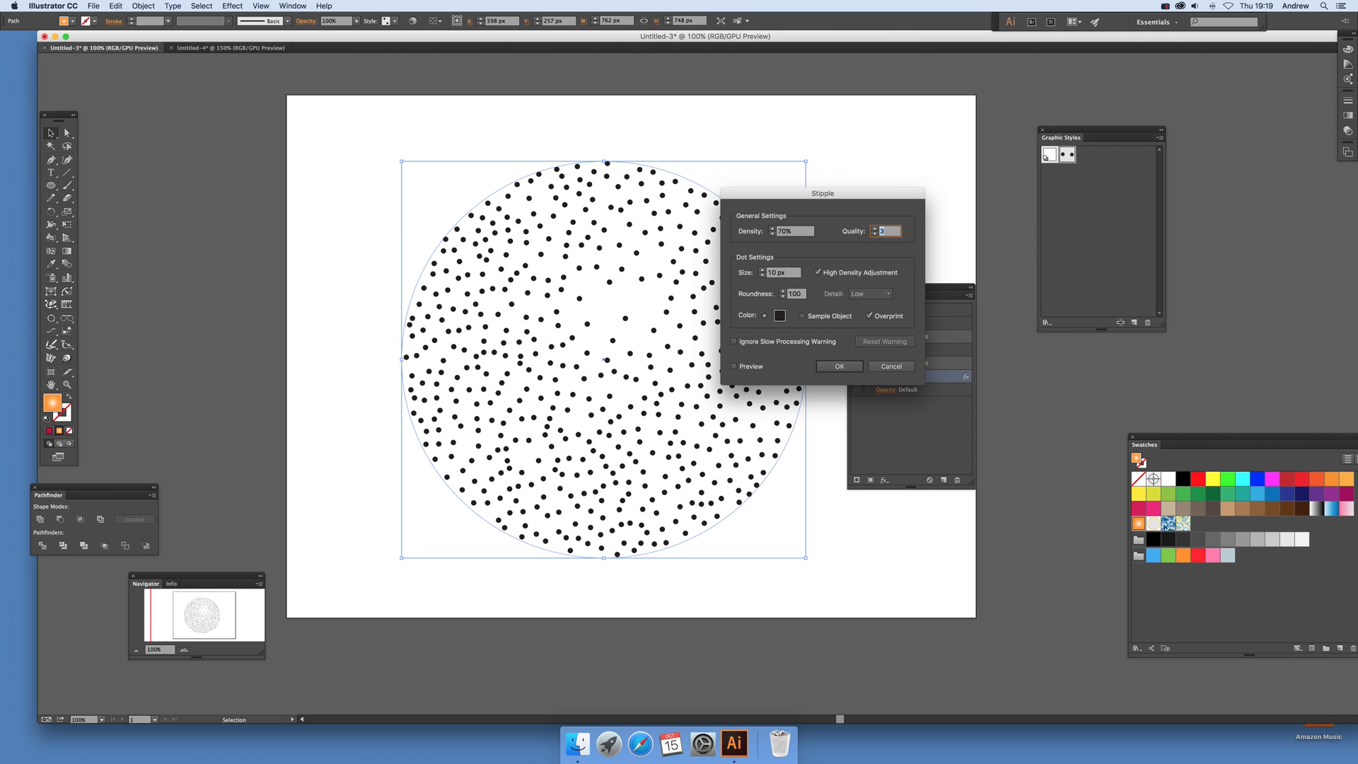
Step: Re-edit the stipple to 70% density, 20 px crimson dots with High Density Adjustment
{"action": "left_click", "coordinate": [734, 366]}
{"action": "type", "text": "20"}
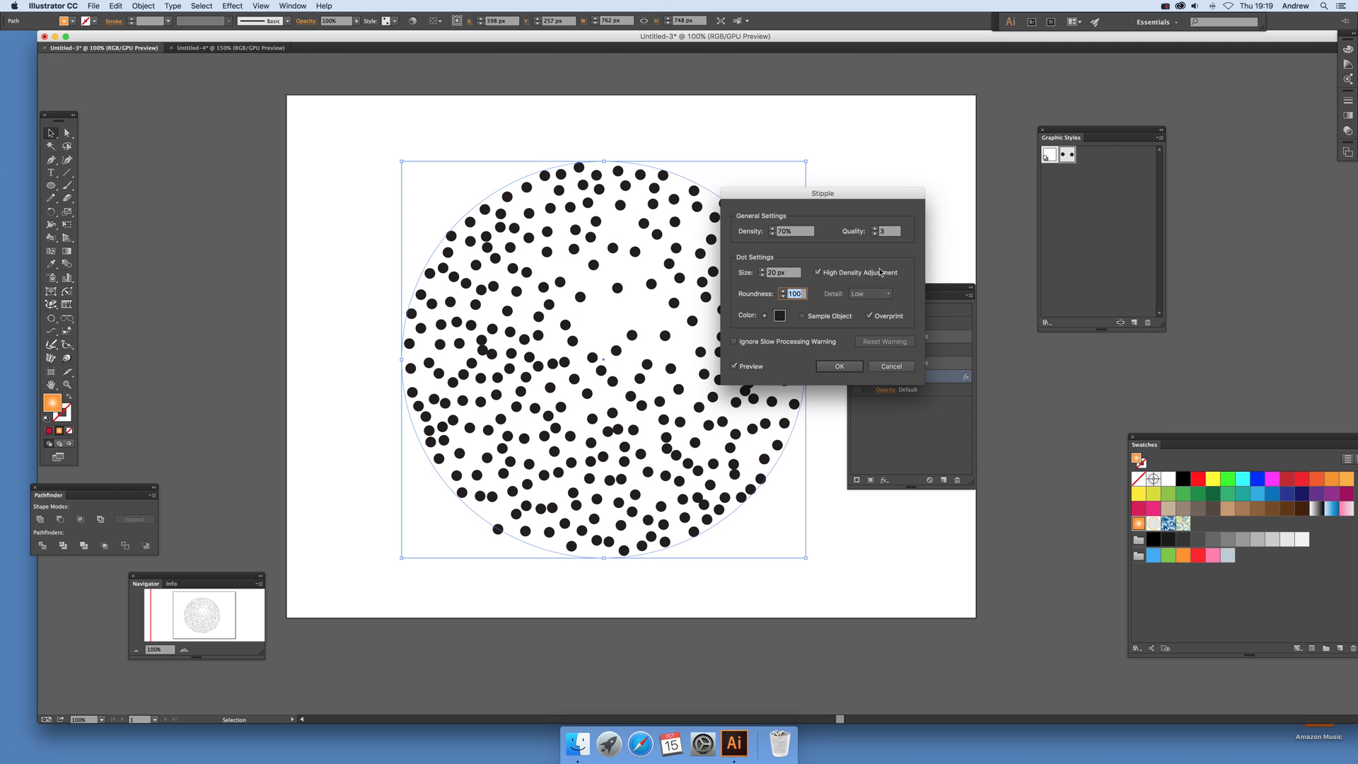
{"action": "mouse_move", "coordinate": [773, 287]}
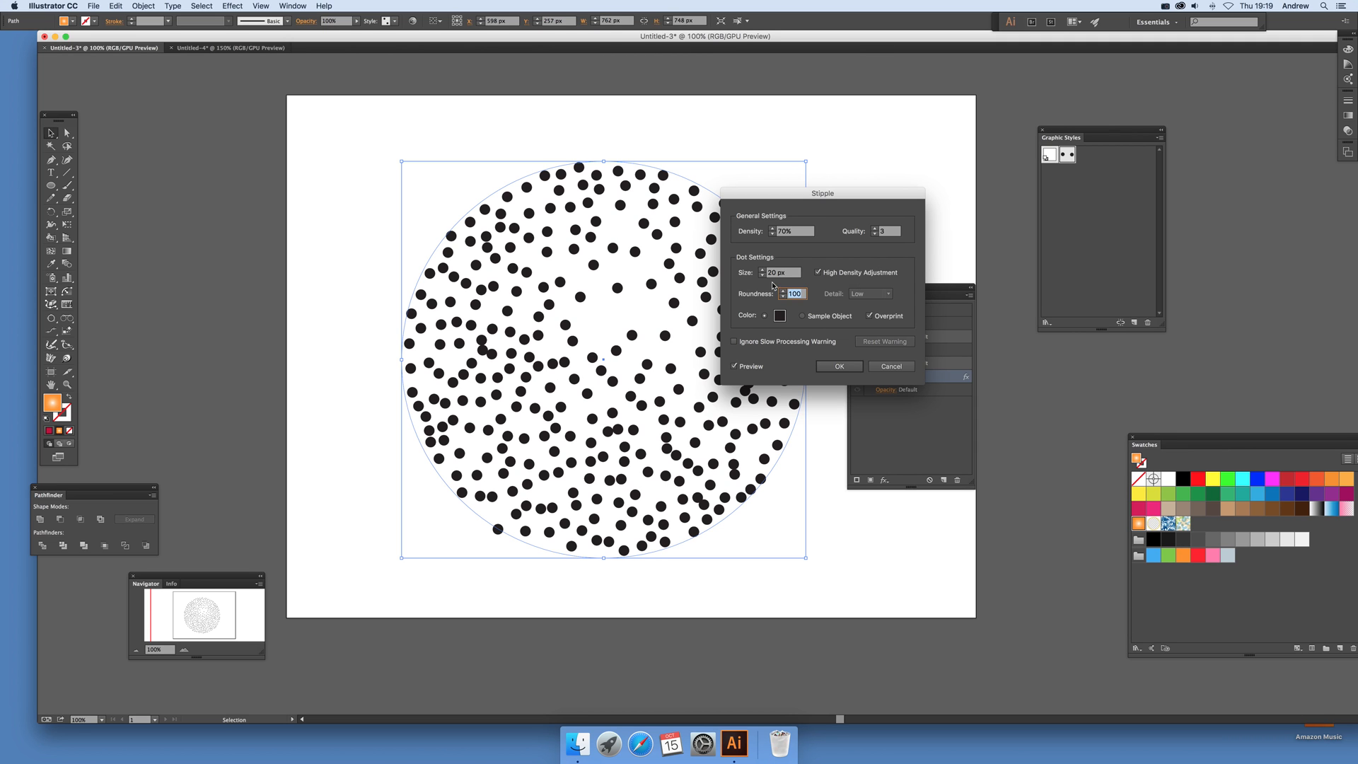
{"action": "left_click", "coordinate": [778, 316]}
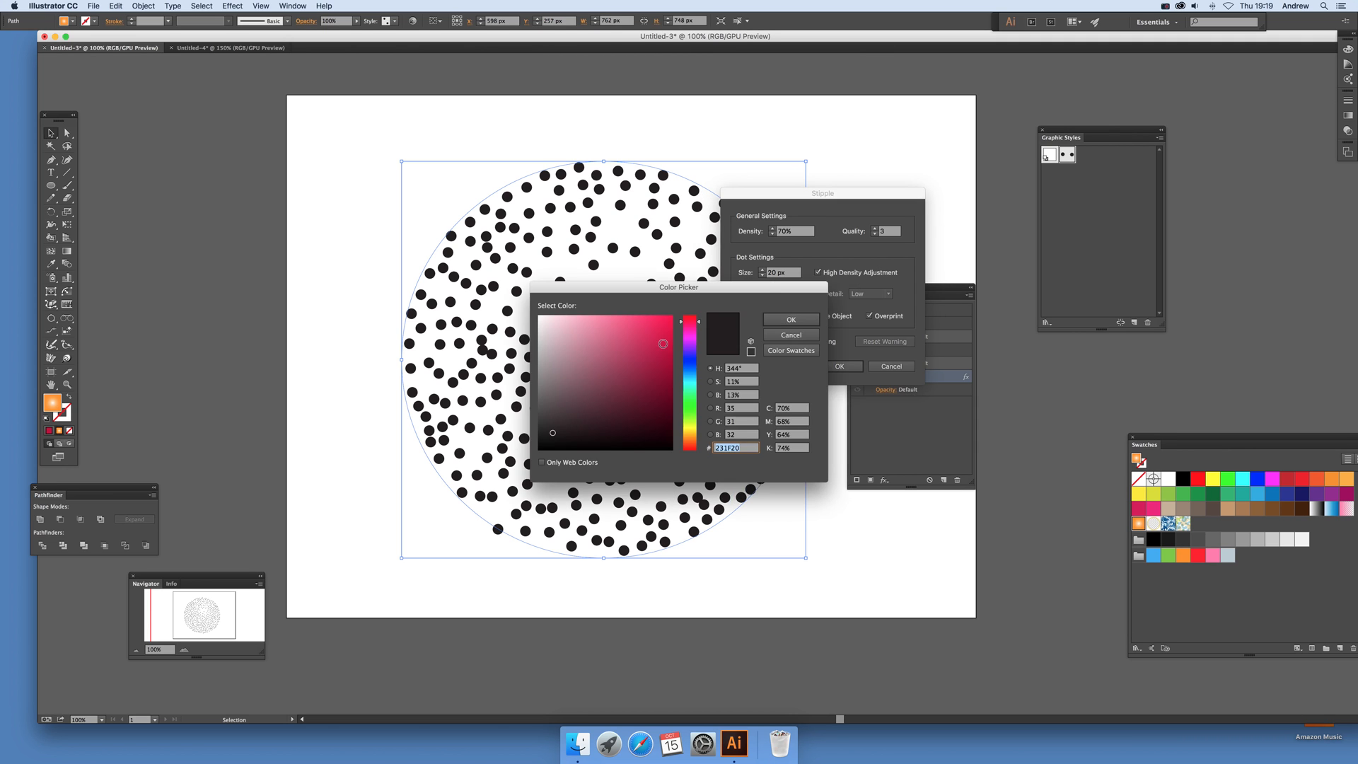
{"action": "left_click", "coordinate": [789, 320]}
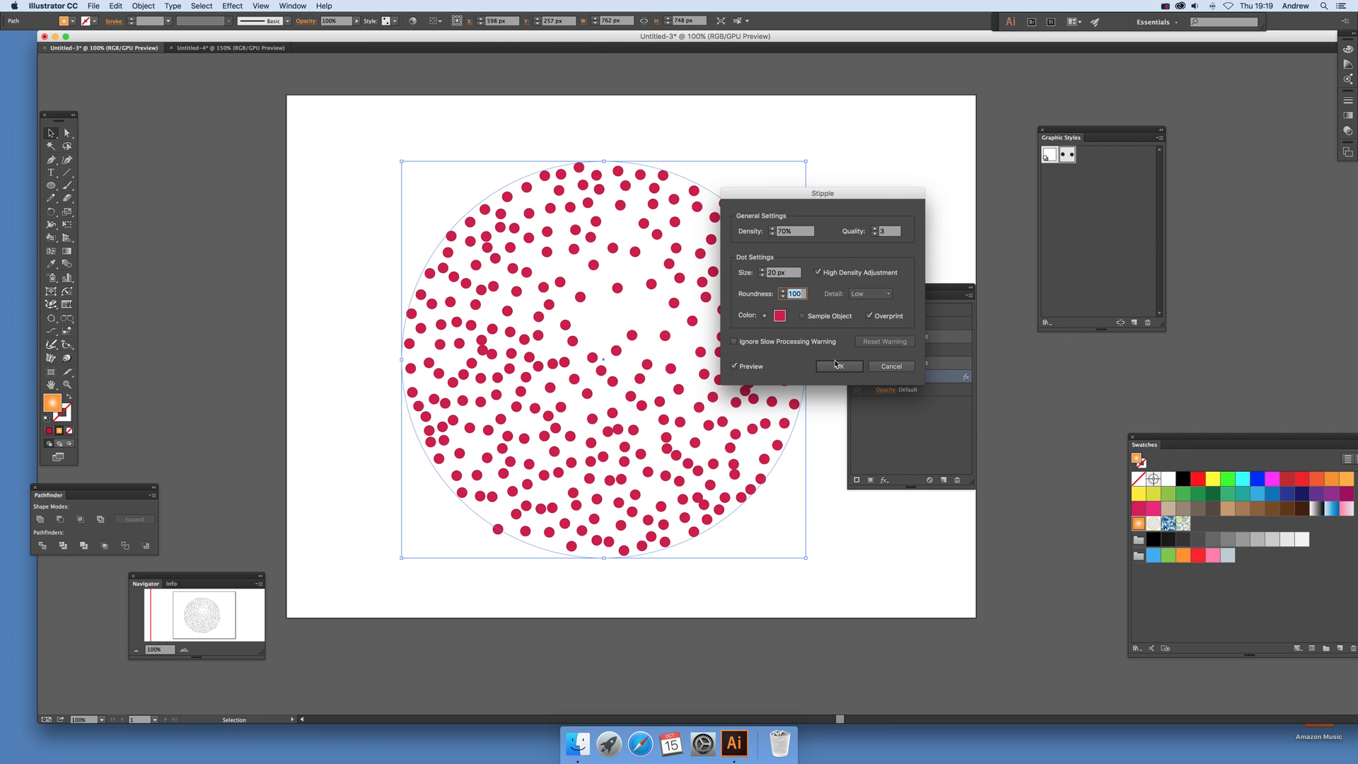
{"action": "left_click", "coordinate": [838, 366]}
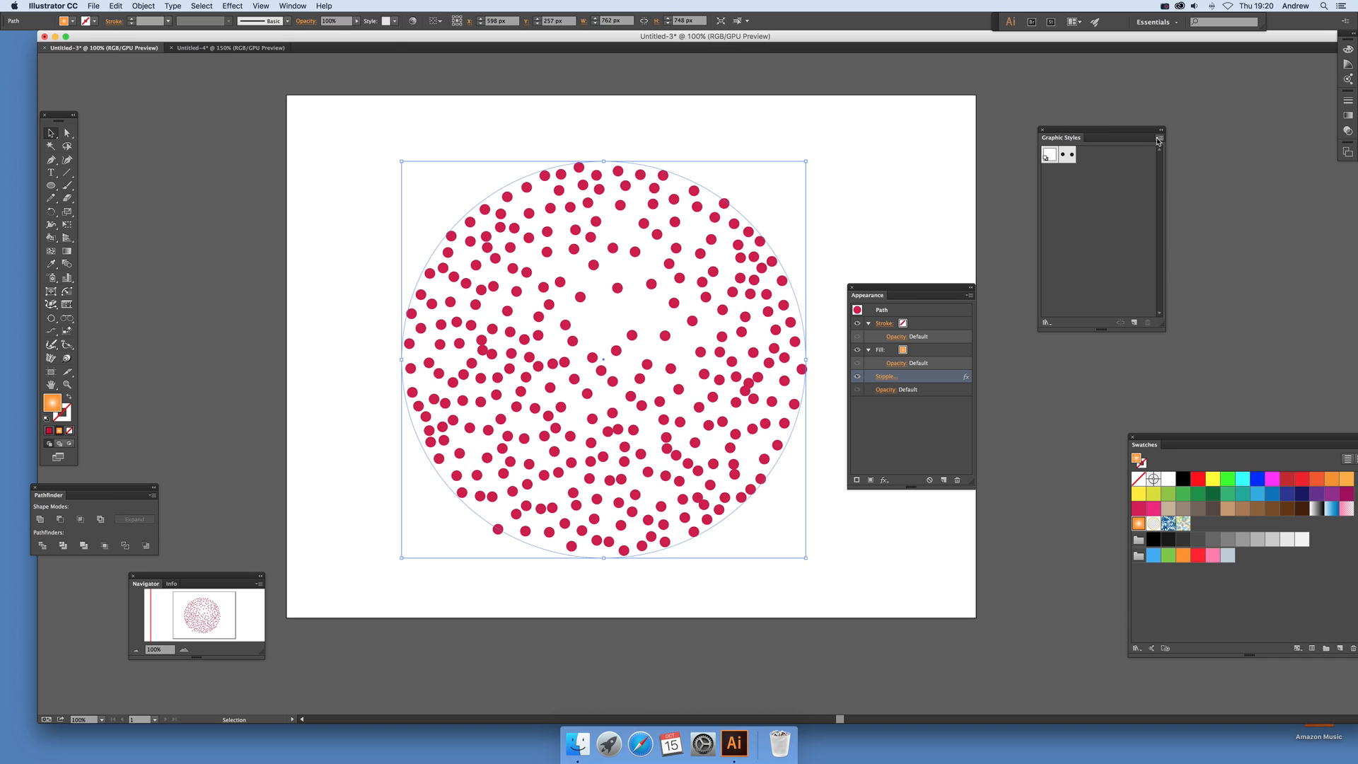
Step: Save the crimson stipple look as a new graphic style named 'stipple 2'
{"action": "left_click", "coordinate": [1160, 140]}
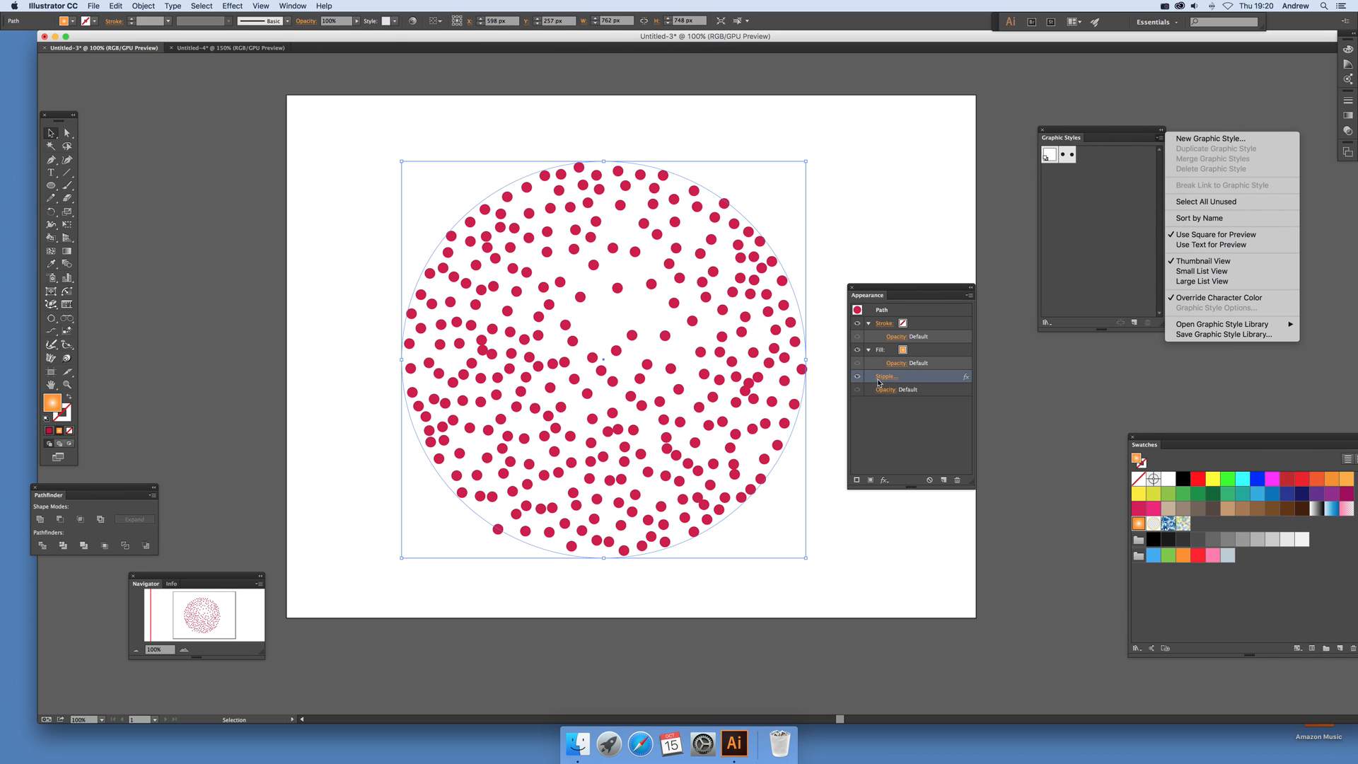
{"action": "mouse_move", "coordinate": [1210, 138]}
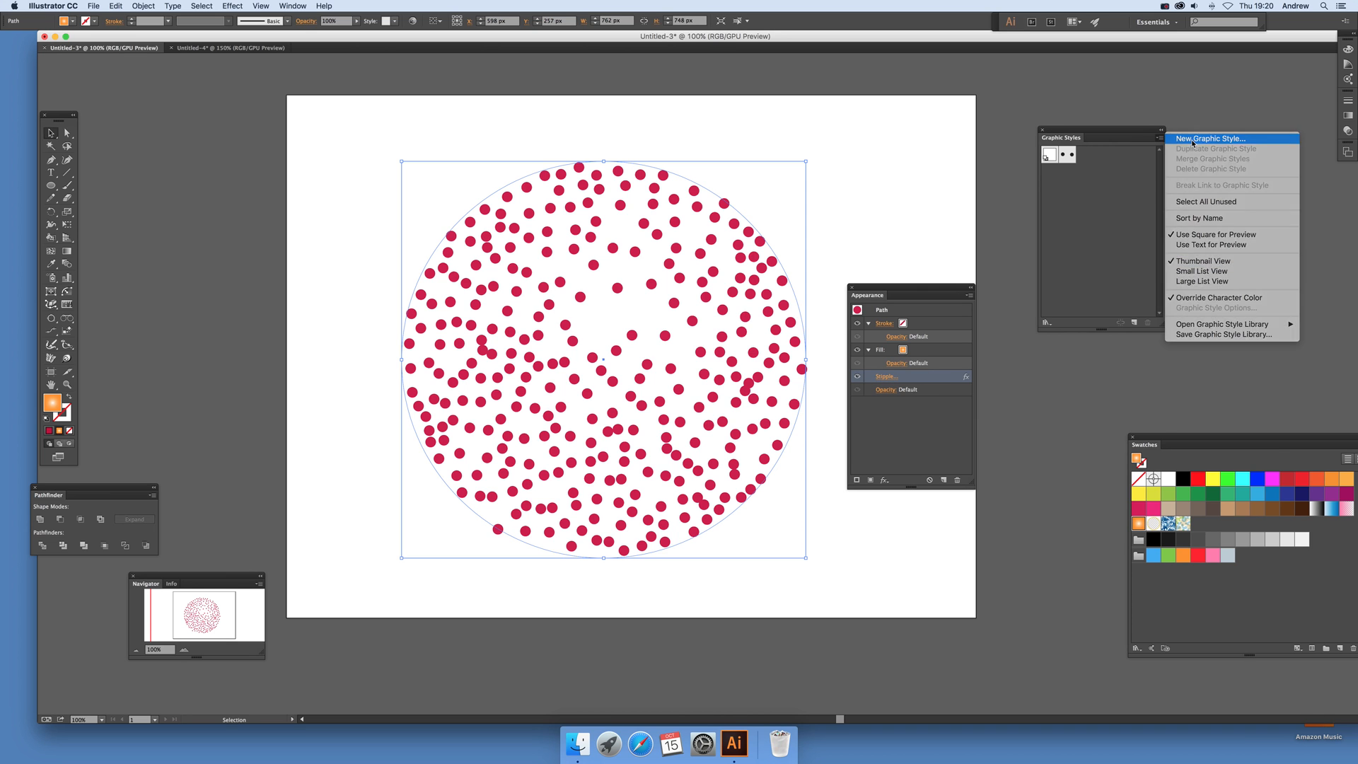
{"action": "left_click", "coordinate": [1210, 138]}
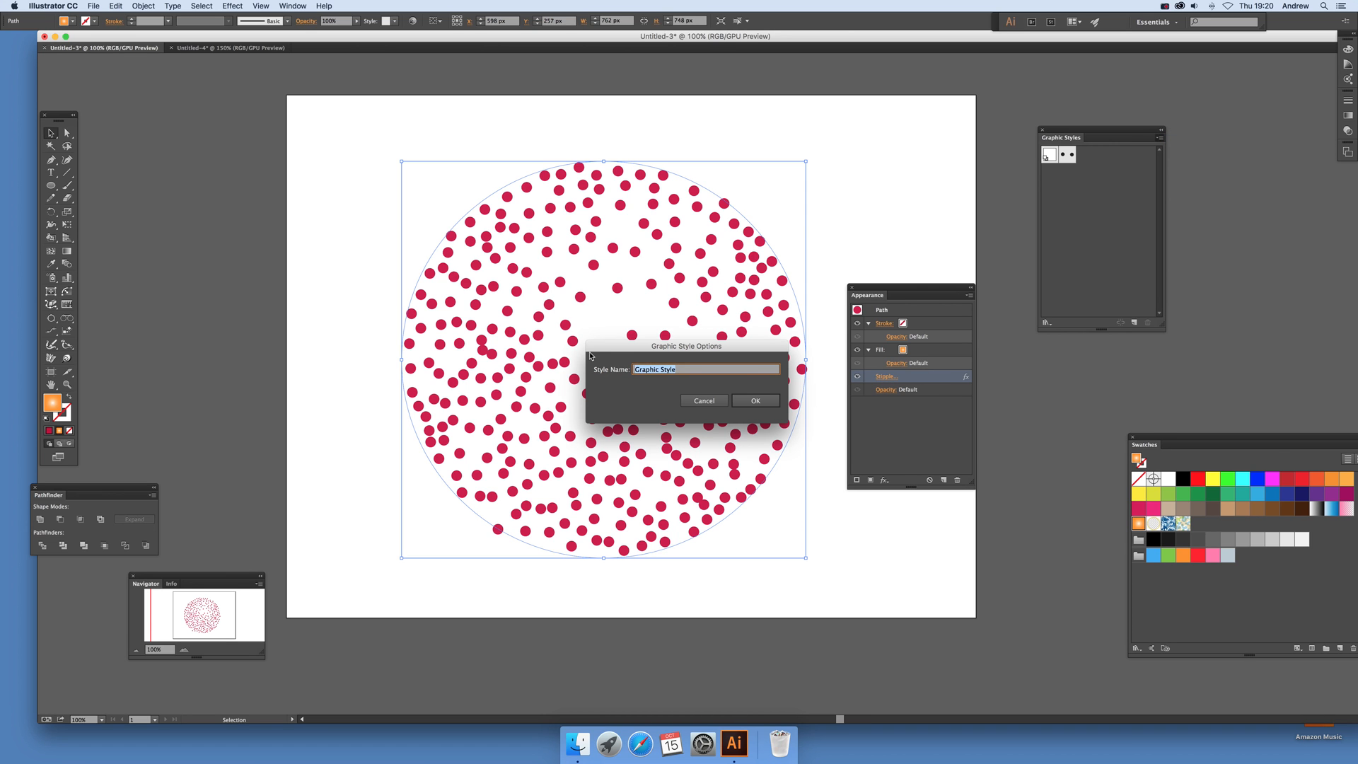
{"action": "type", "text": "stipple 2"}
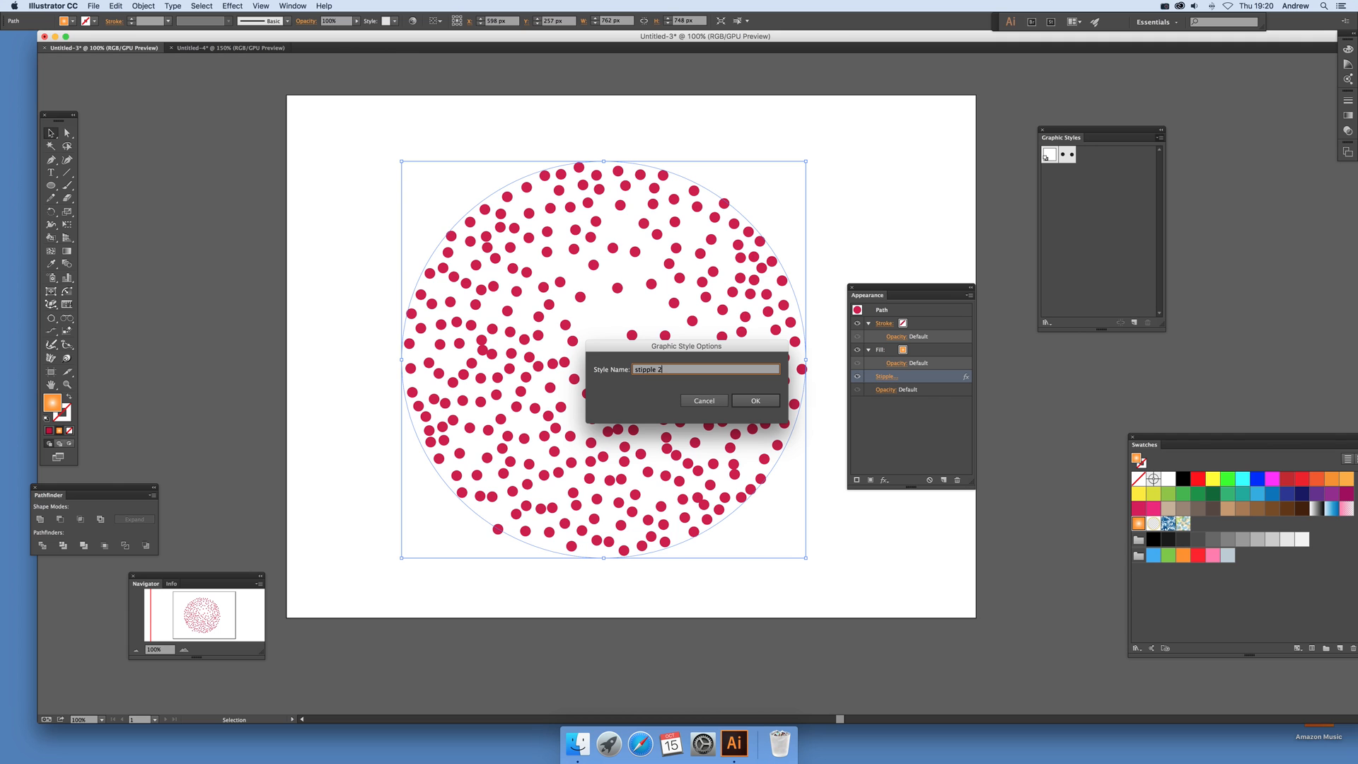
{"action": "left_click", "coordinate": [753, 401]}
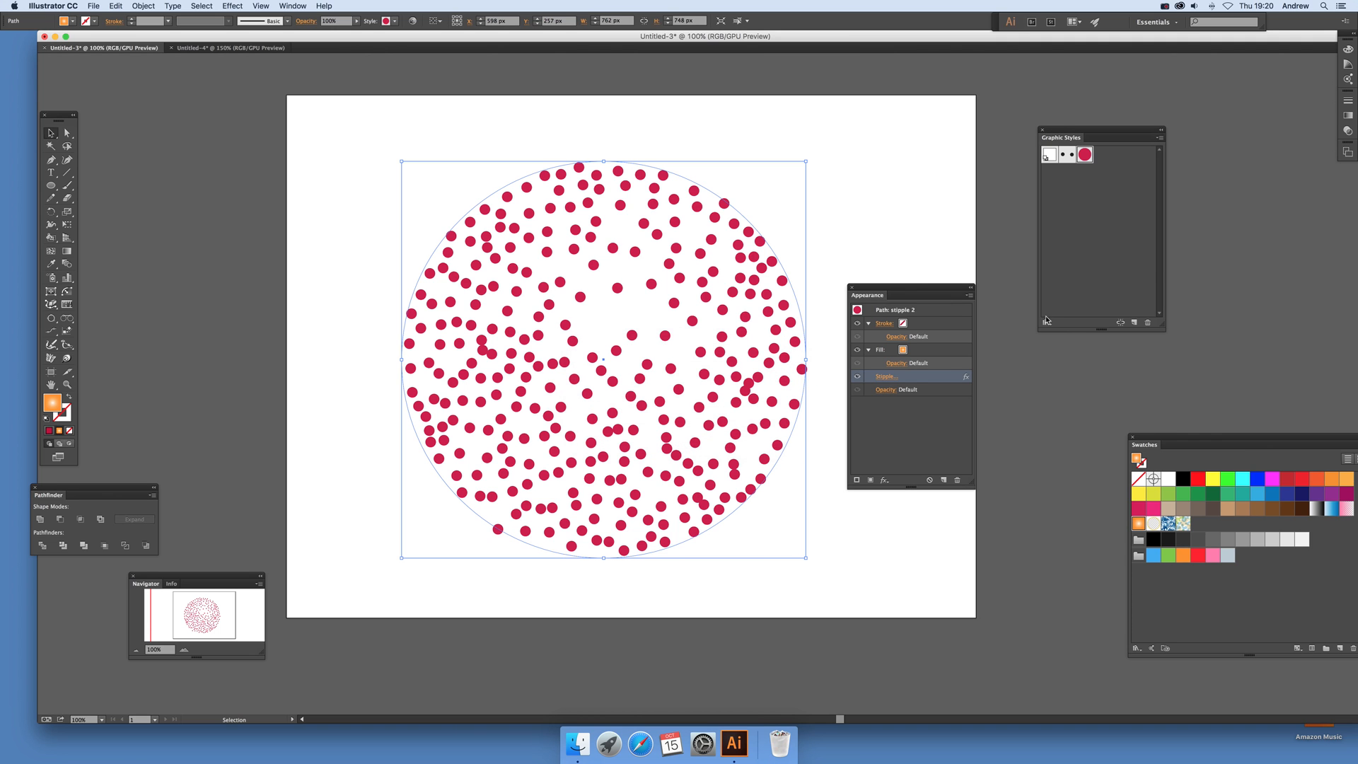
{"action": "mouse_move", "coordinate": [921, 381]}
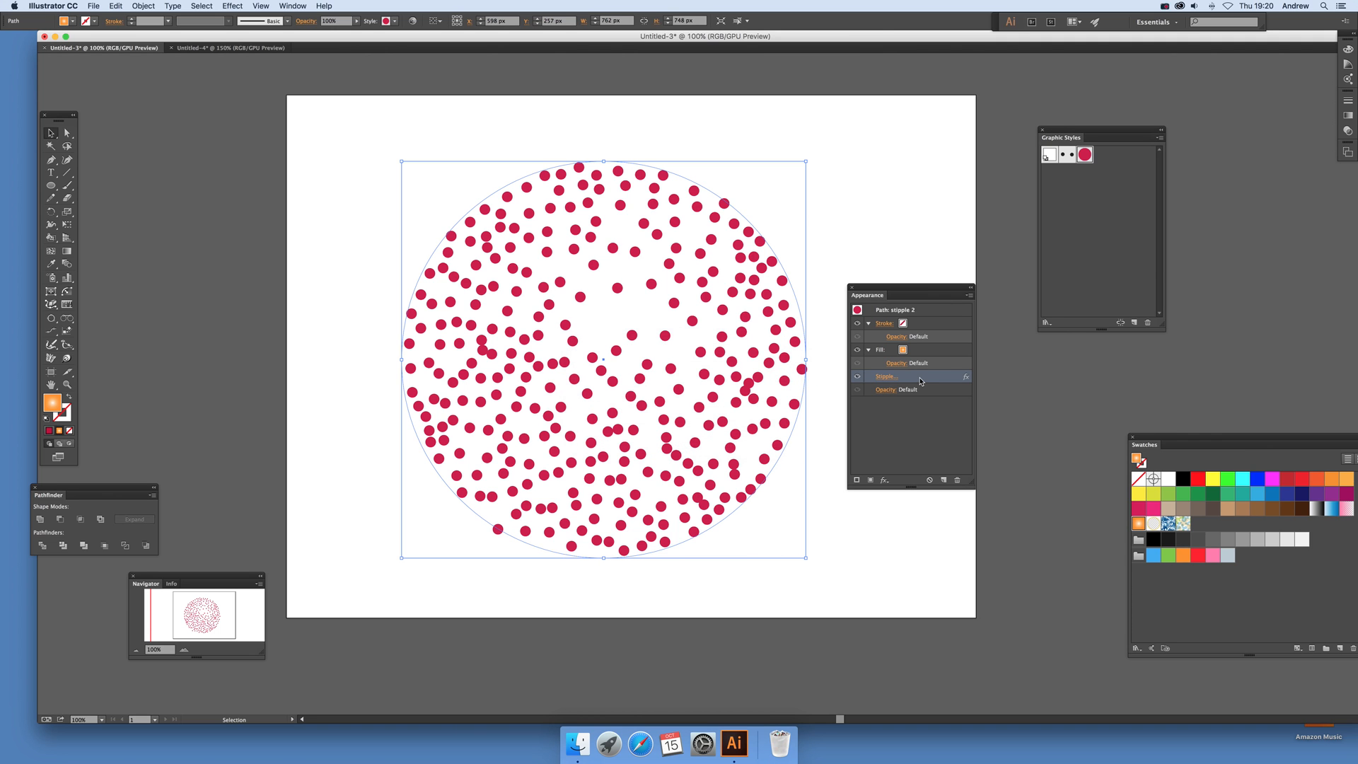
{"action": "mouse_move", "coordinate": [969, 297]}
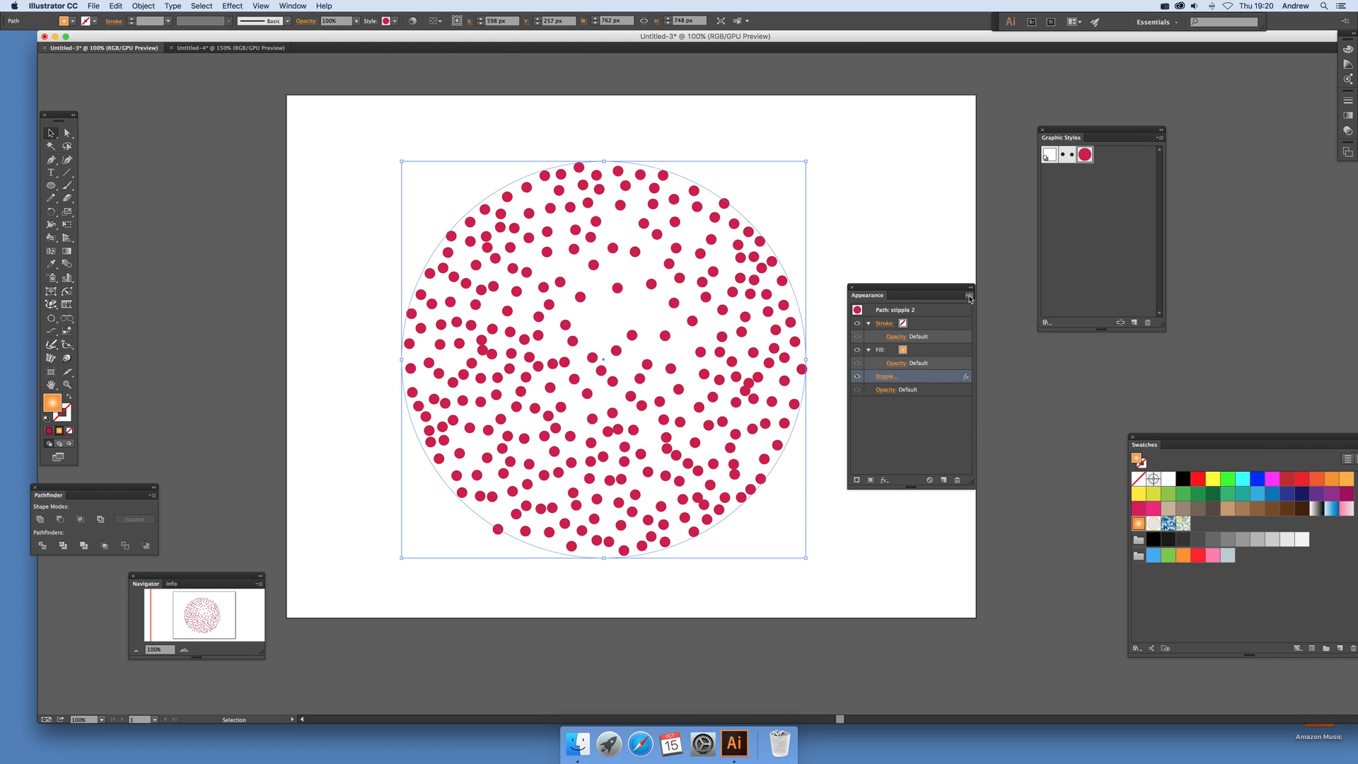
{"action": "left_click", "coordinate": [968, 296]}
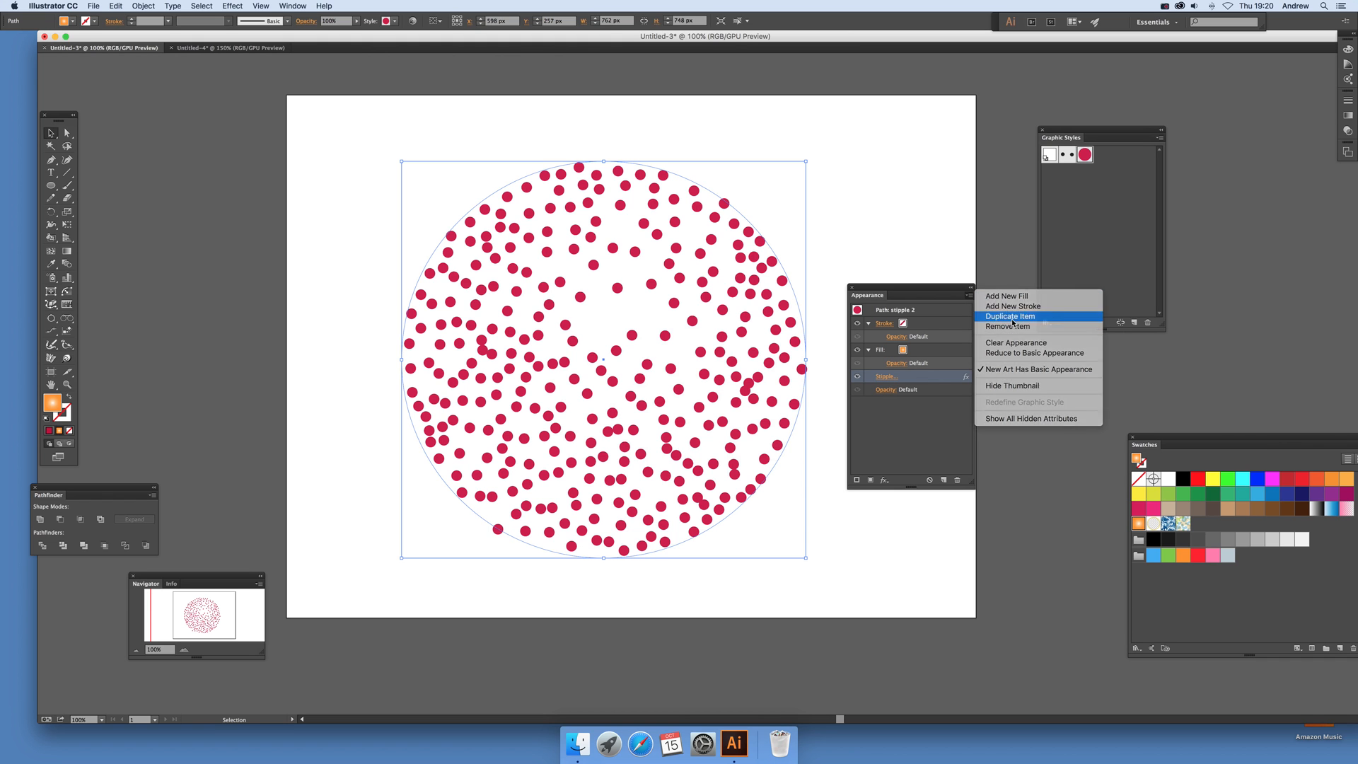
{"action": "left_click", "coordinate": [1010, 316]}
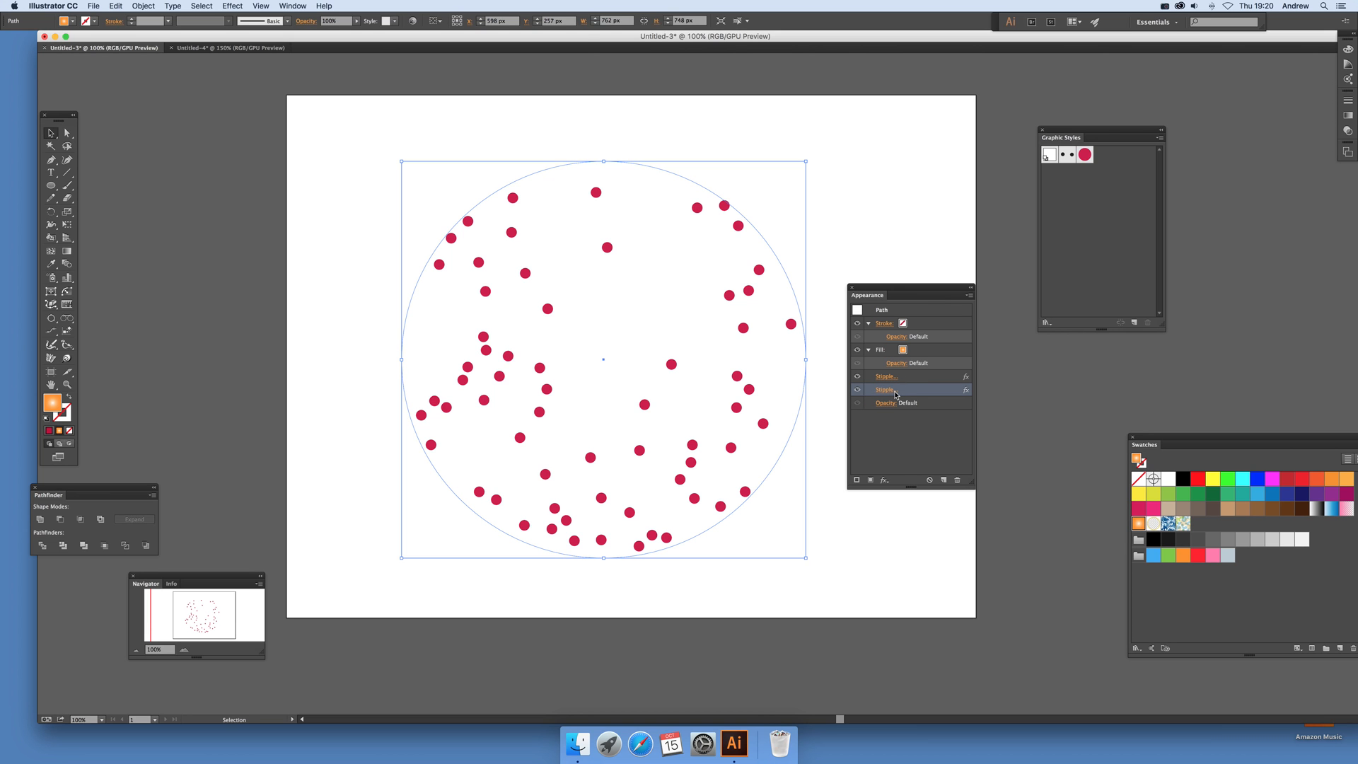
{"action": "mouse_move", "coordinate": [506, 181]}
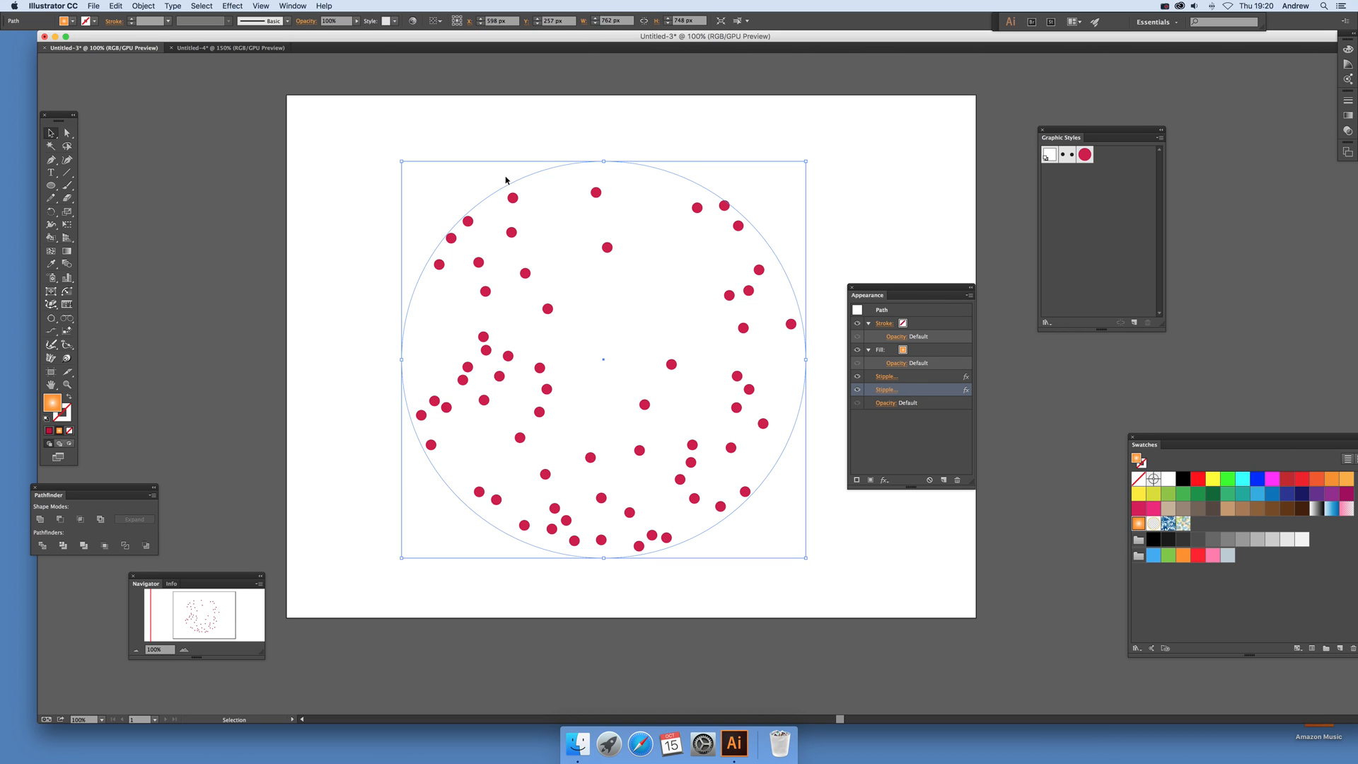
{"action": "left_click", "coordinate": [115, 6]}
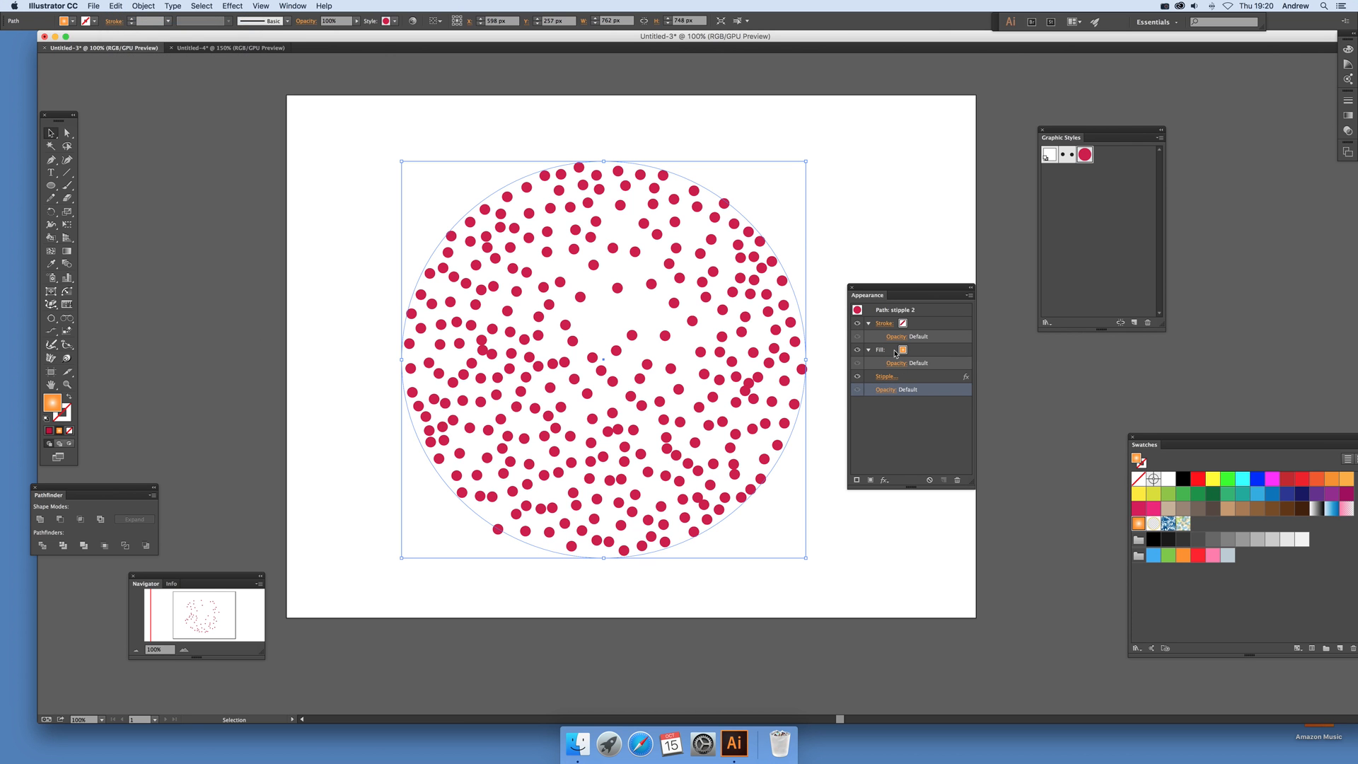
{"action": "left_click", "coordinate": [902, 348]}
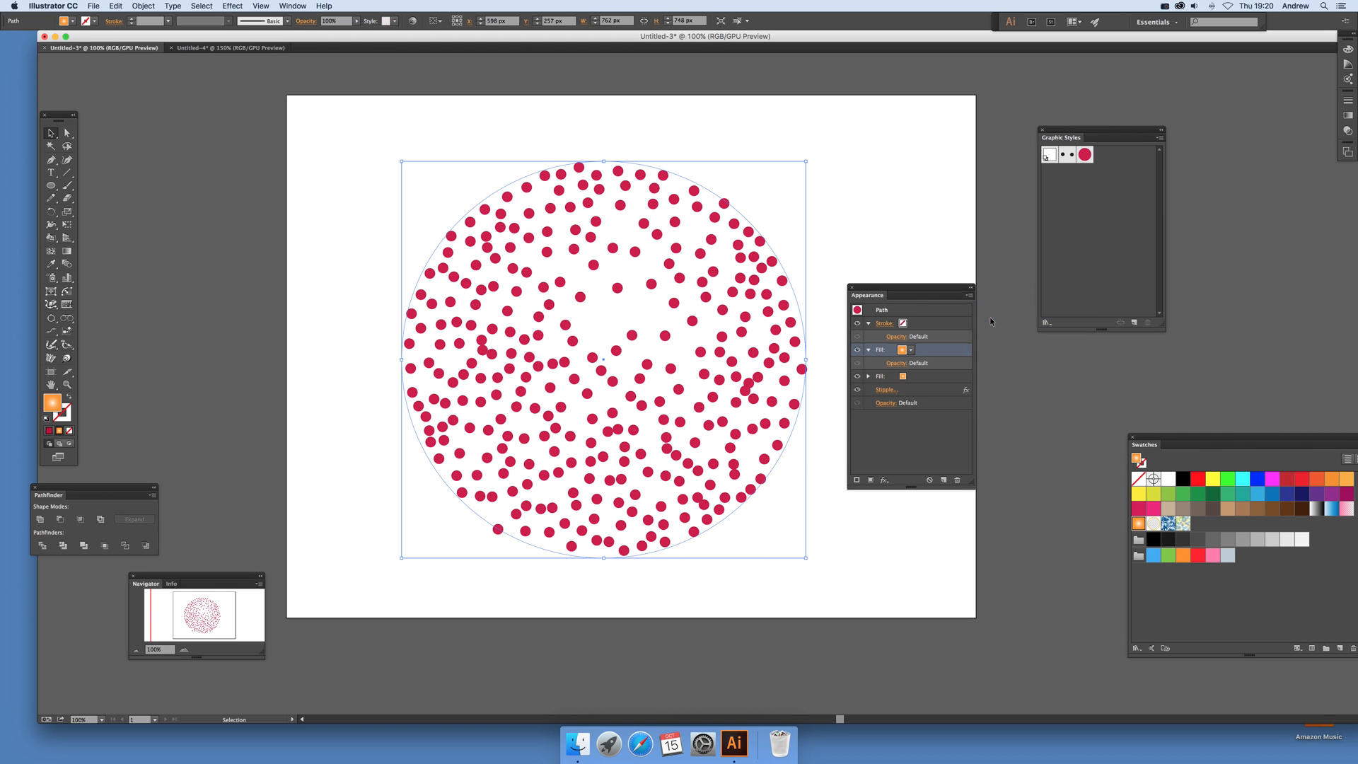
{"action": "mouse_move", "coordinate": [926, 378]}
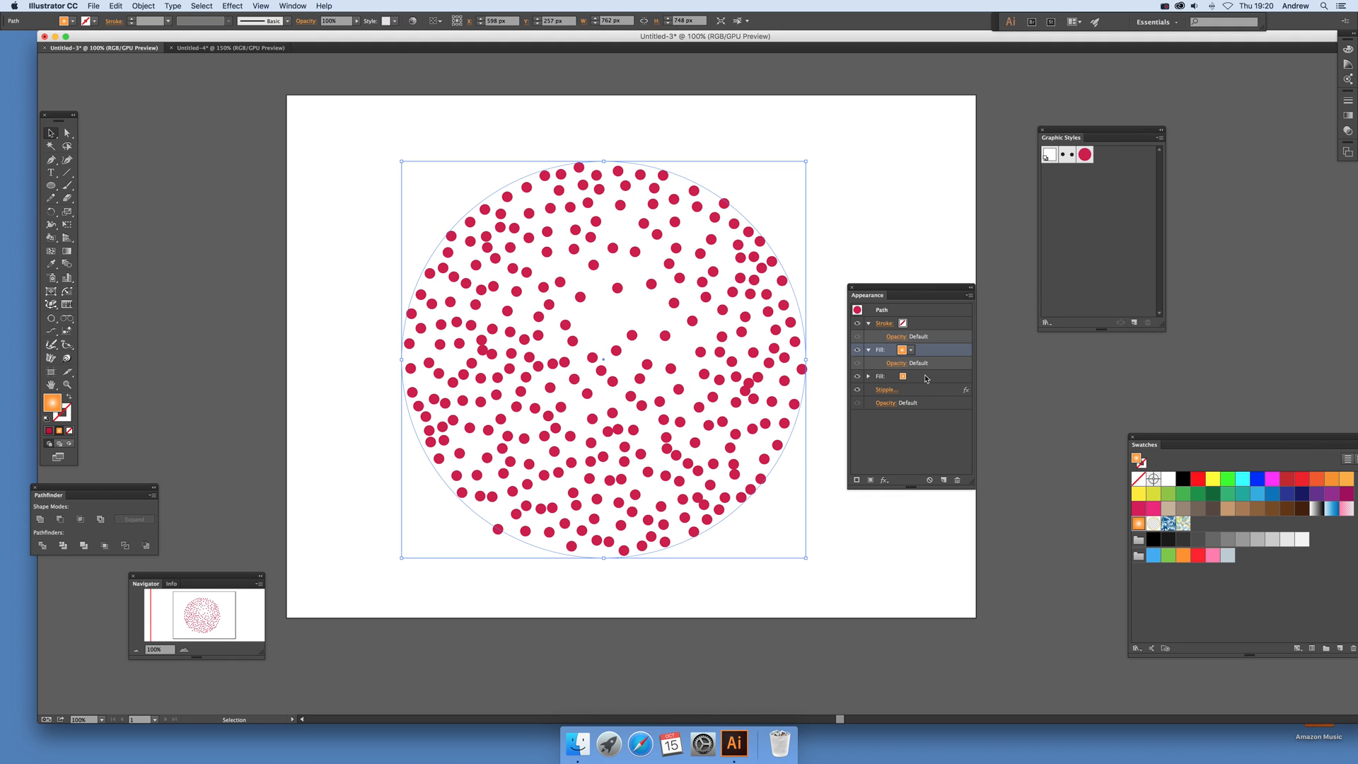
Step: Move the Stipple effect onto the upper fill, leaving the plain gradient fill beneath selected
{"action": "left_click", "coordinate": [918, 375]}
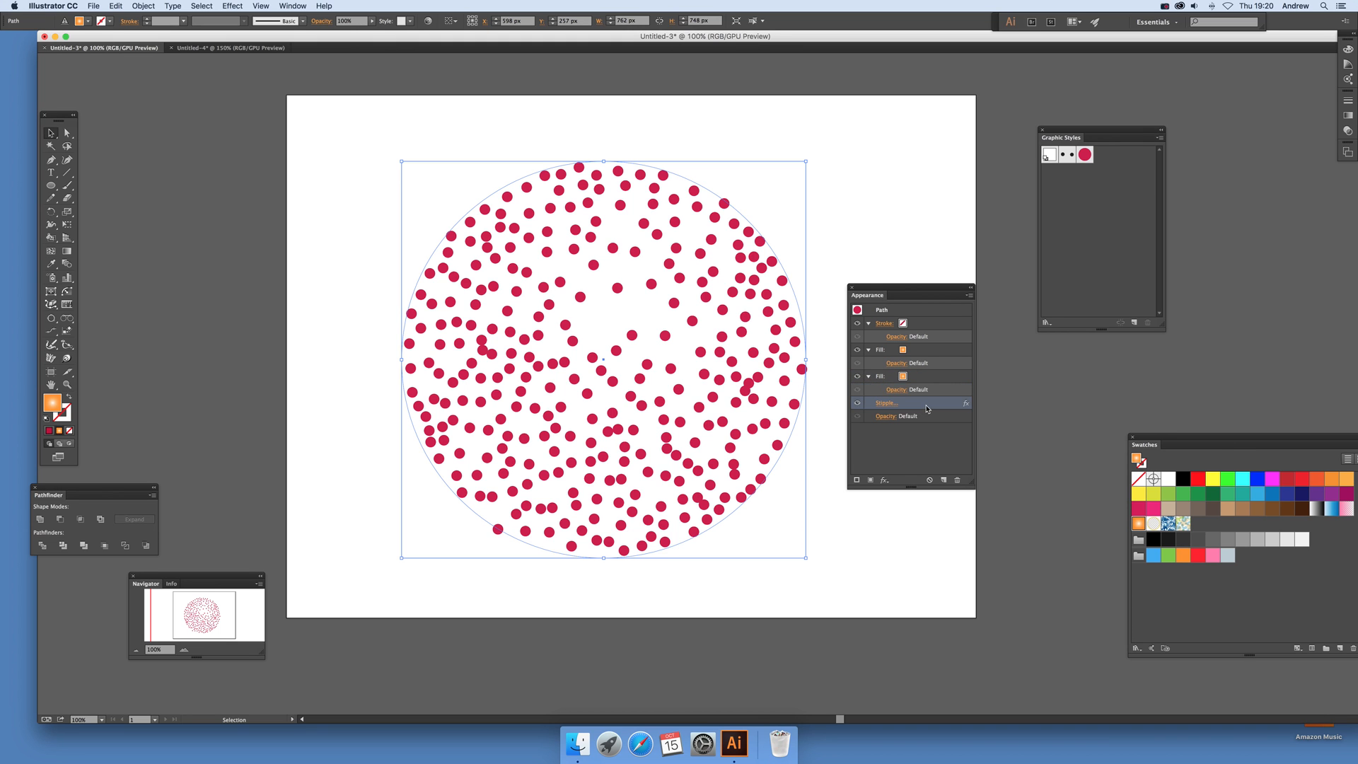
{"action": "left_click", "coordinate": [857, 349]}
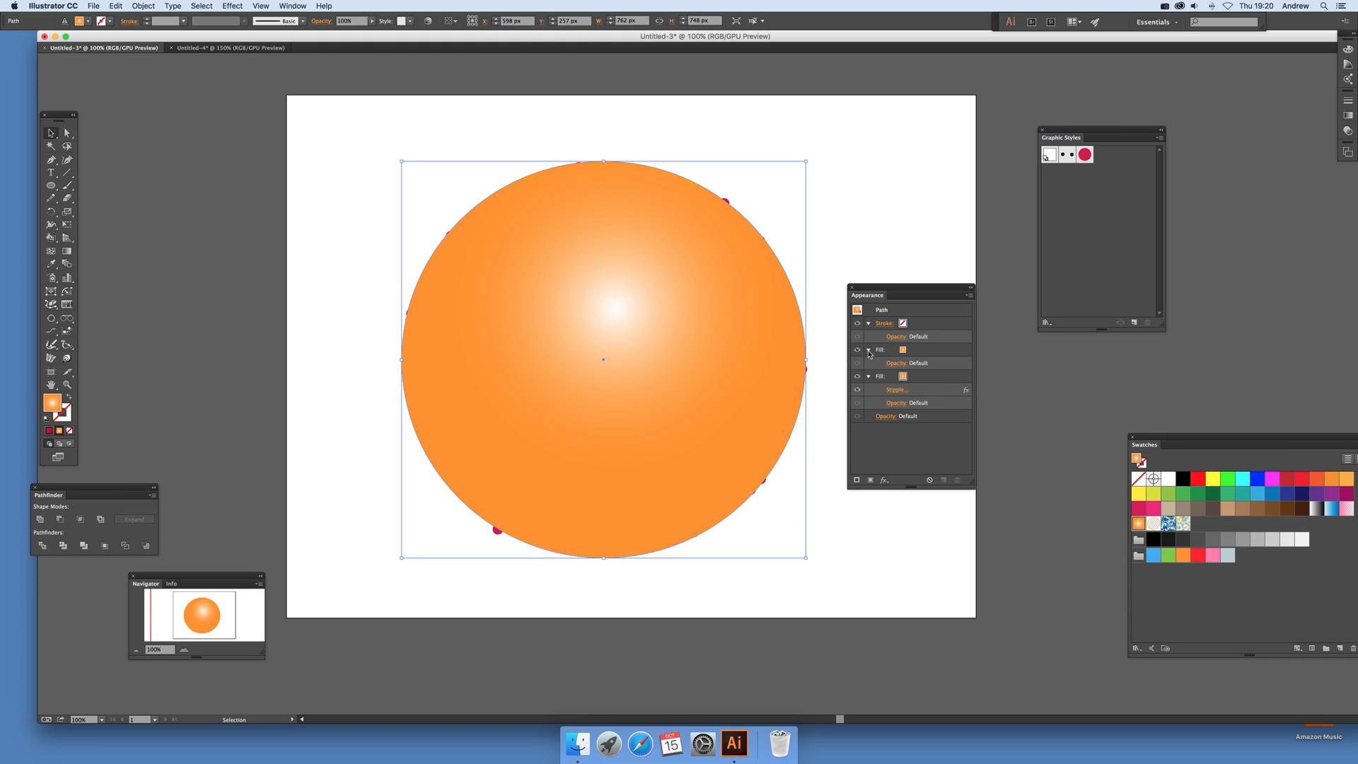
{"action": "left_click", "coordinate": [879, 375]}
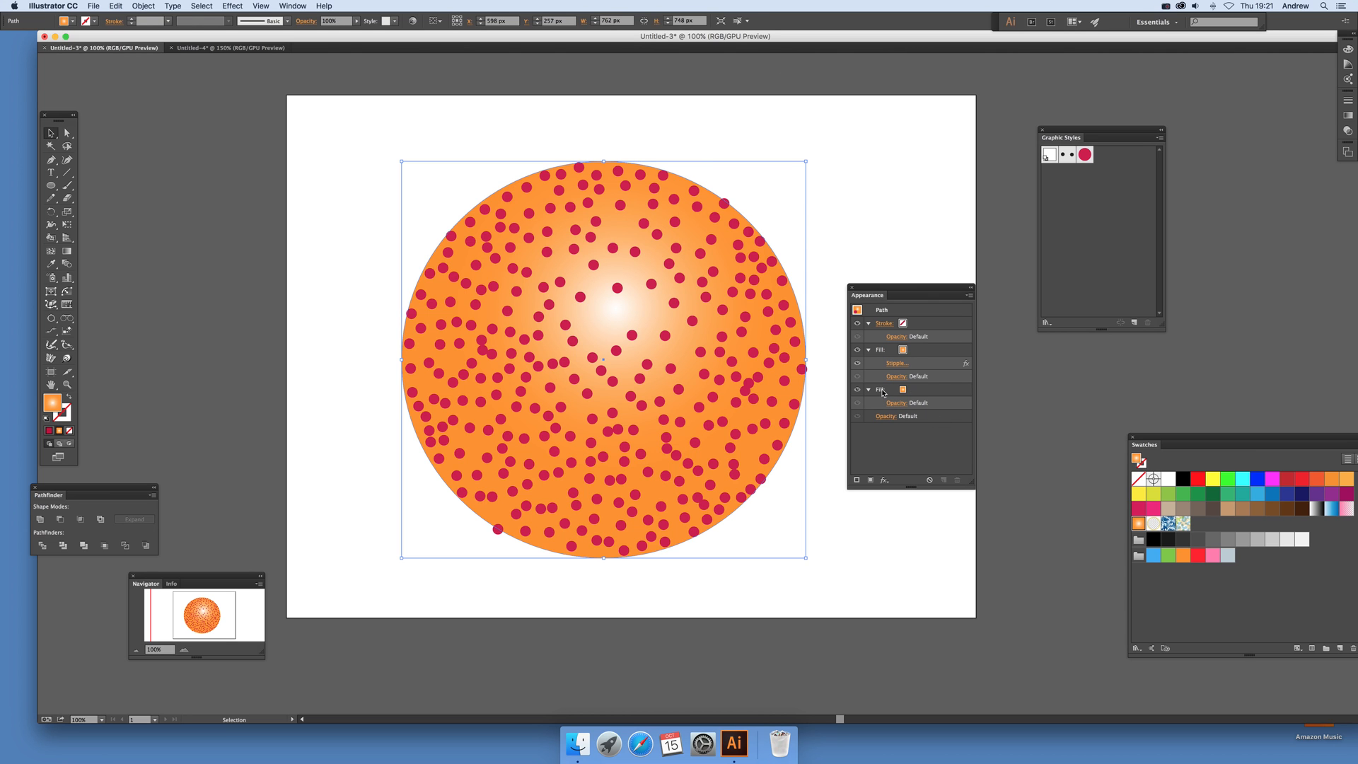
{"action": "left_click", "coordinate": [880, 389]}
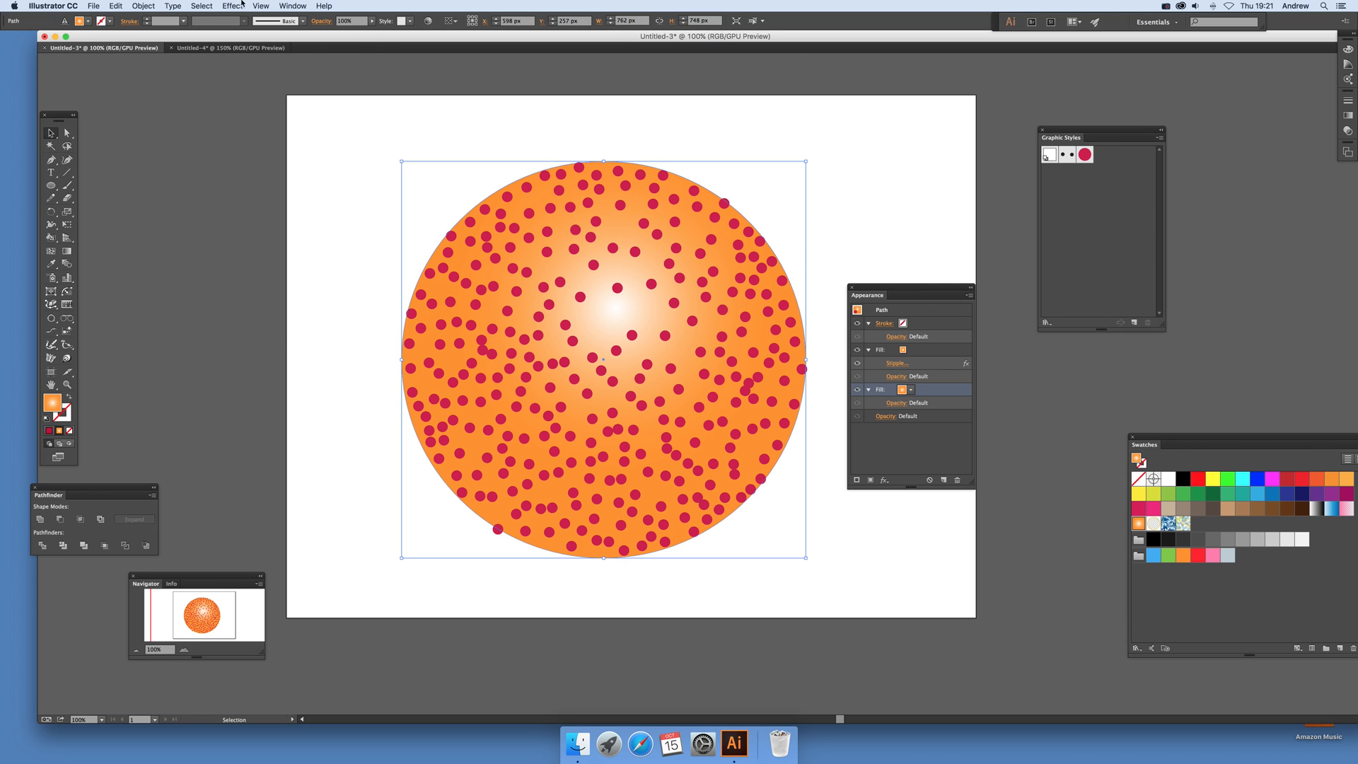
Step: Add a second Stipple to the lower gradient fill, with dots sampled from the gradient
{"action": "left_click", "coordinate": [232, 6]}
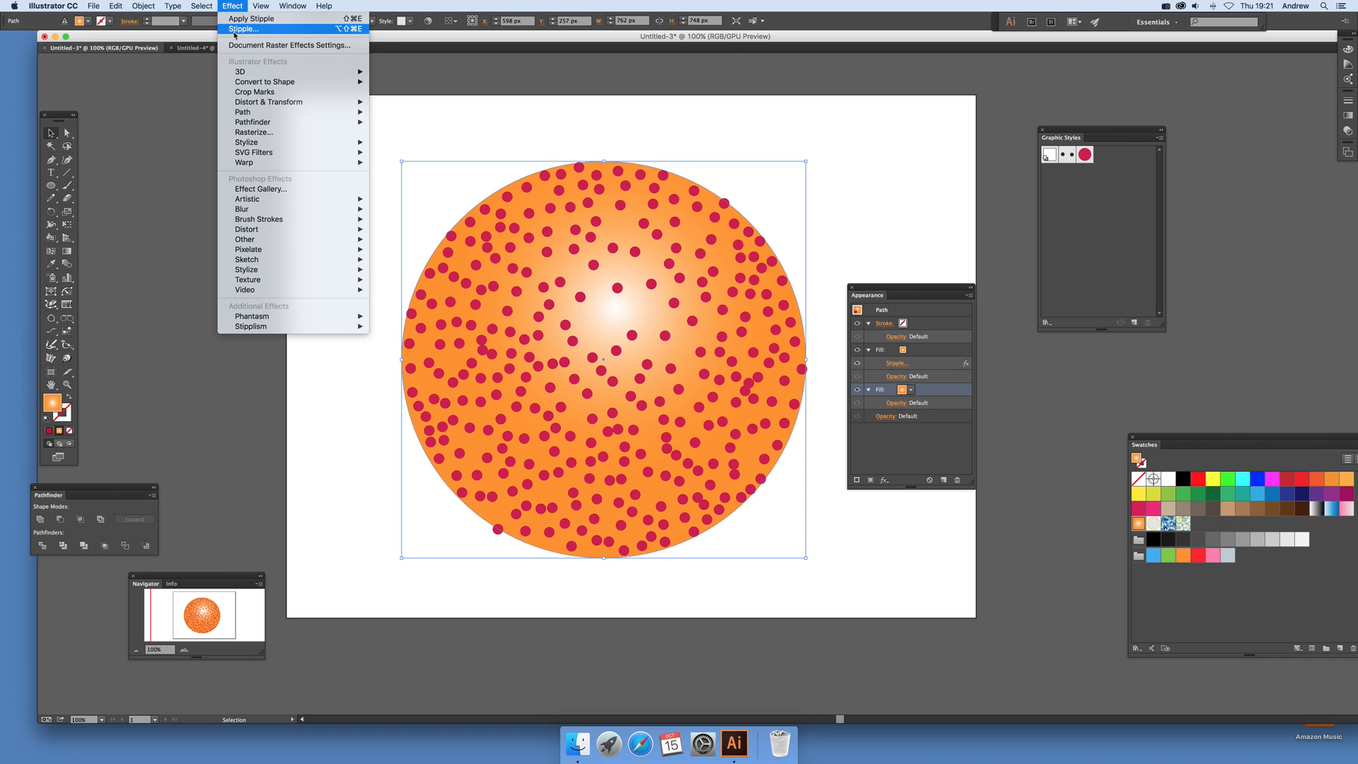
{"action": "left_click", "coordinate": [245, 28]}
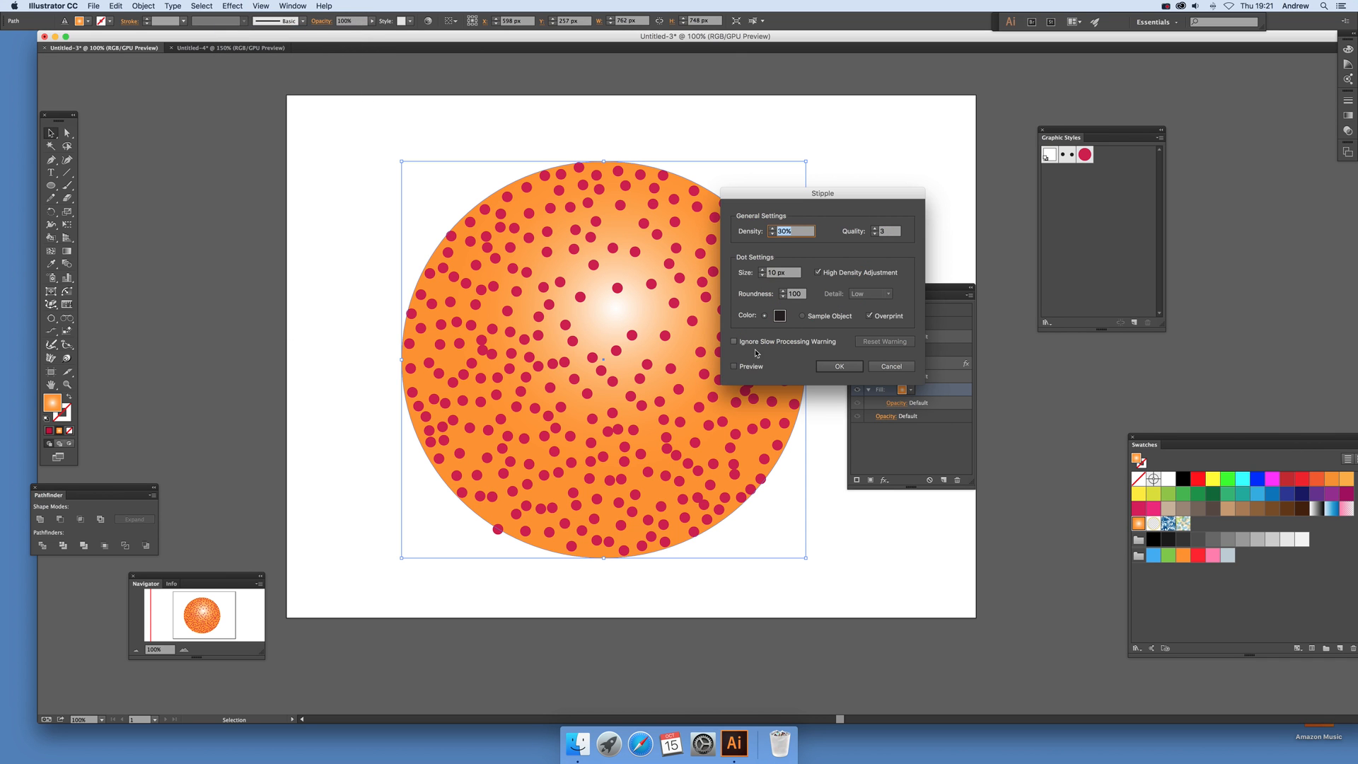
{"action": "left_click", "coordinate": [733, 366]}
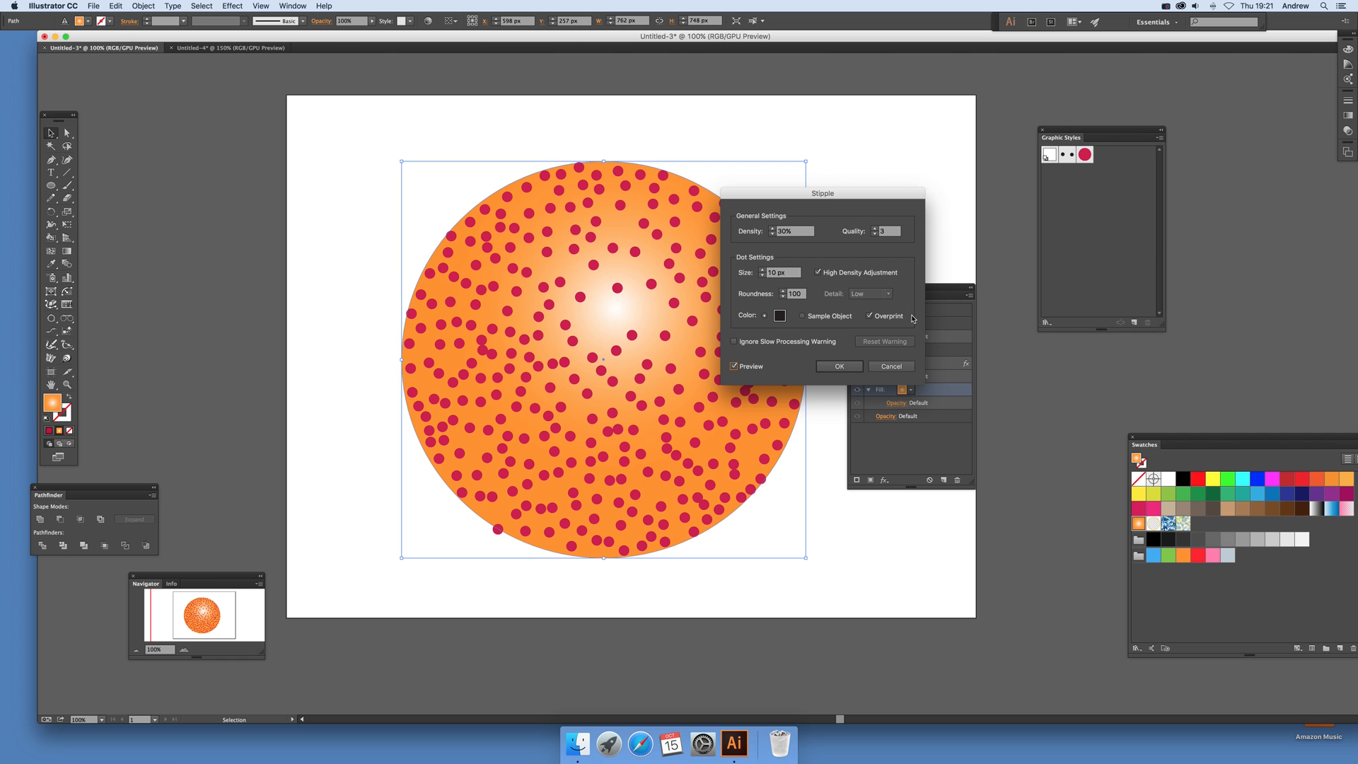
{"action": "mouse_move", "coordinate": [833, 323]}
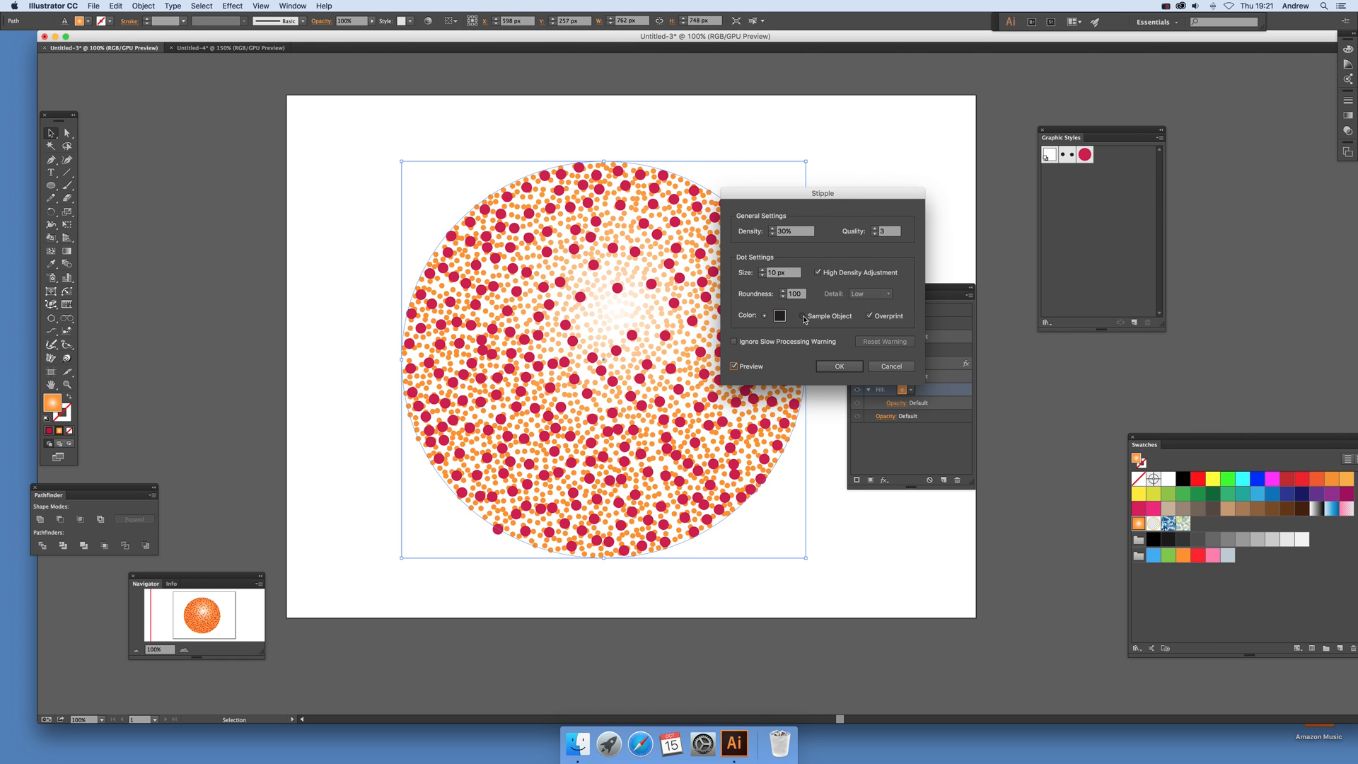
{"action": "left_click", "coordinate": [804, 316]}
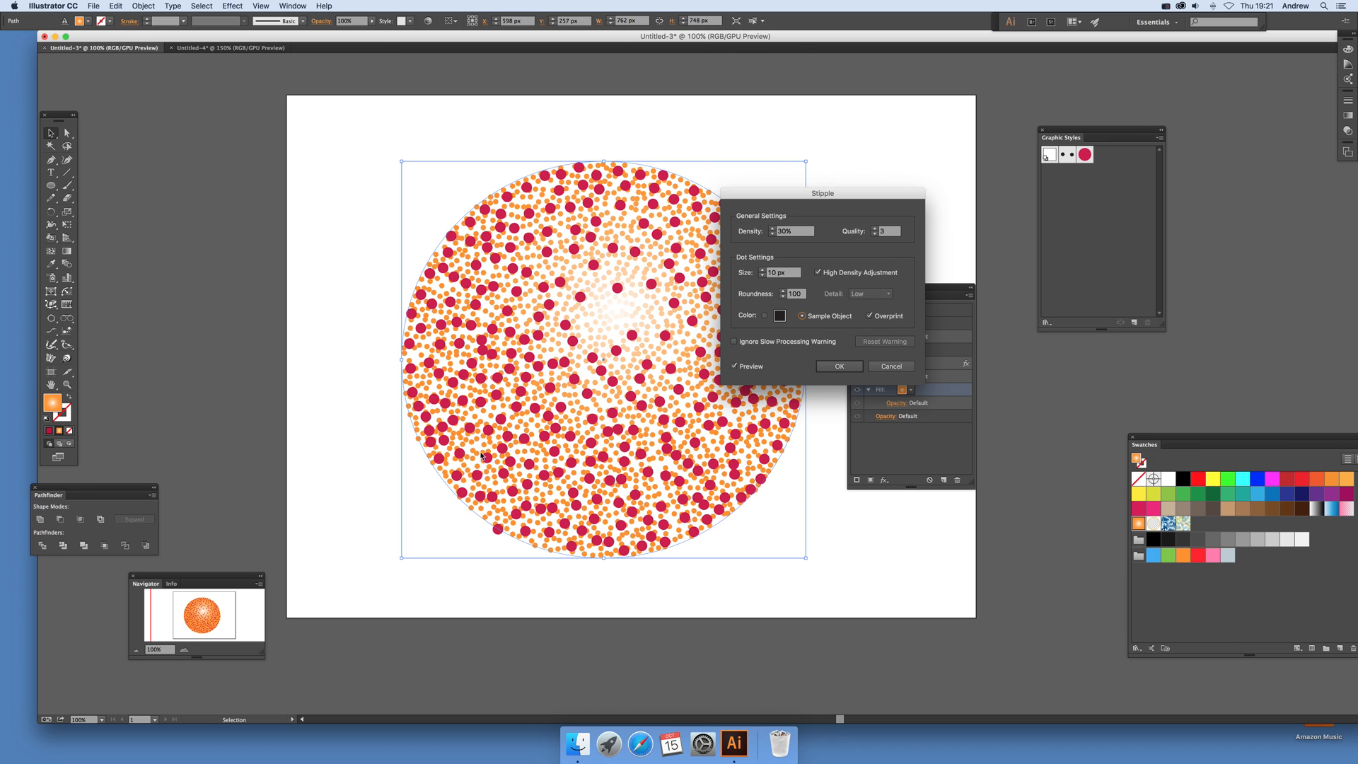
{"action": "mouse_move", "coordinate": [846, 345]}
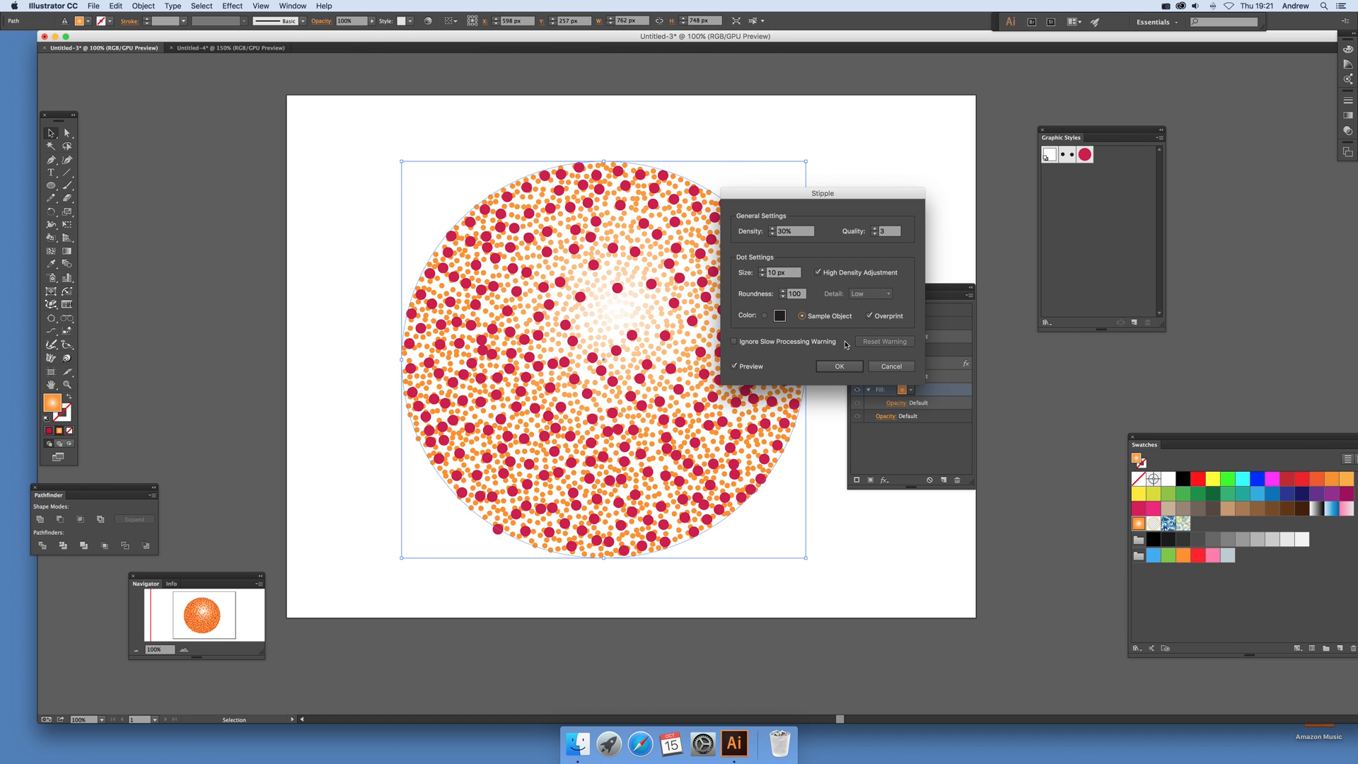
{"action": "left_click", "coordinate": [837, 365]}
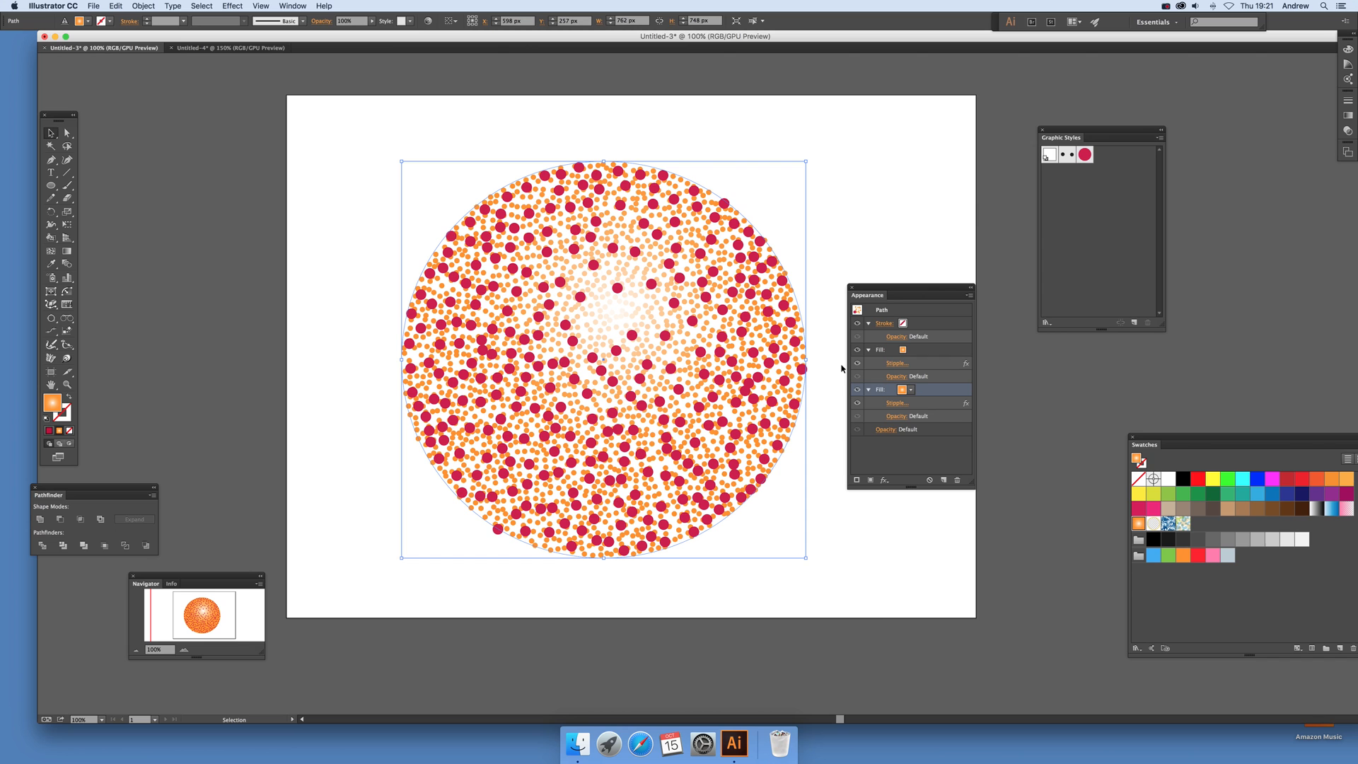
{"action": "mouse_move", "coordinate": [879, 617]}
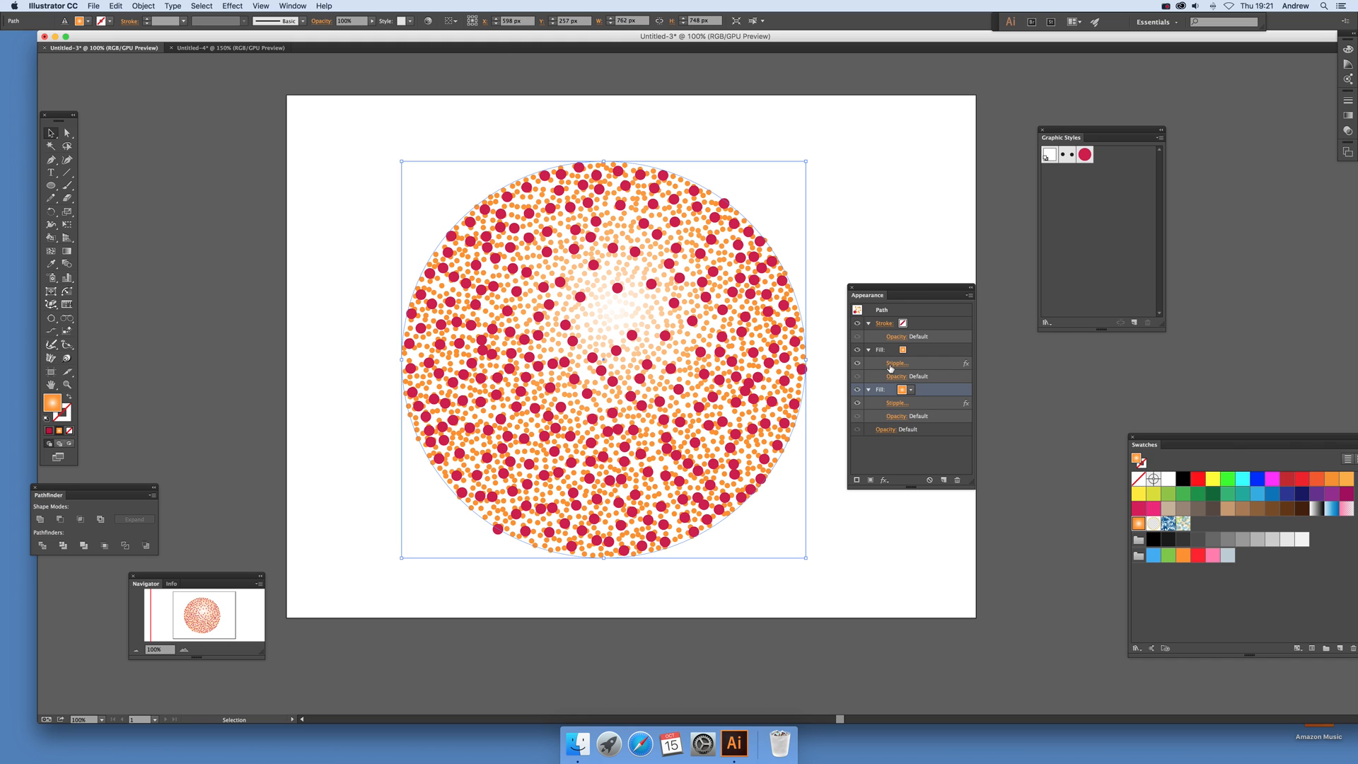
{"action": "mouse_move", "coordinate": [923, 353]}
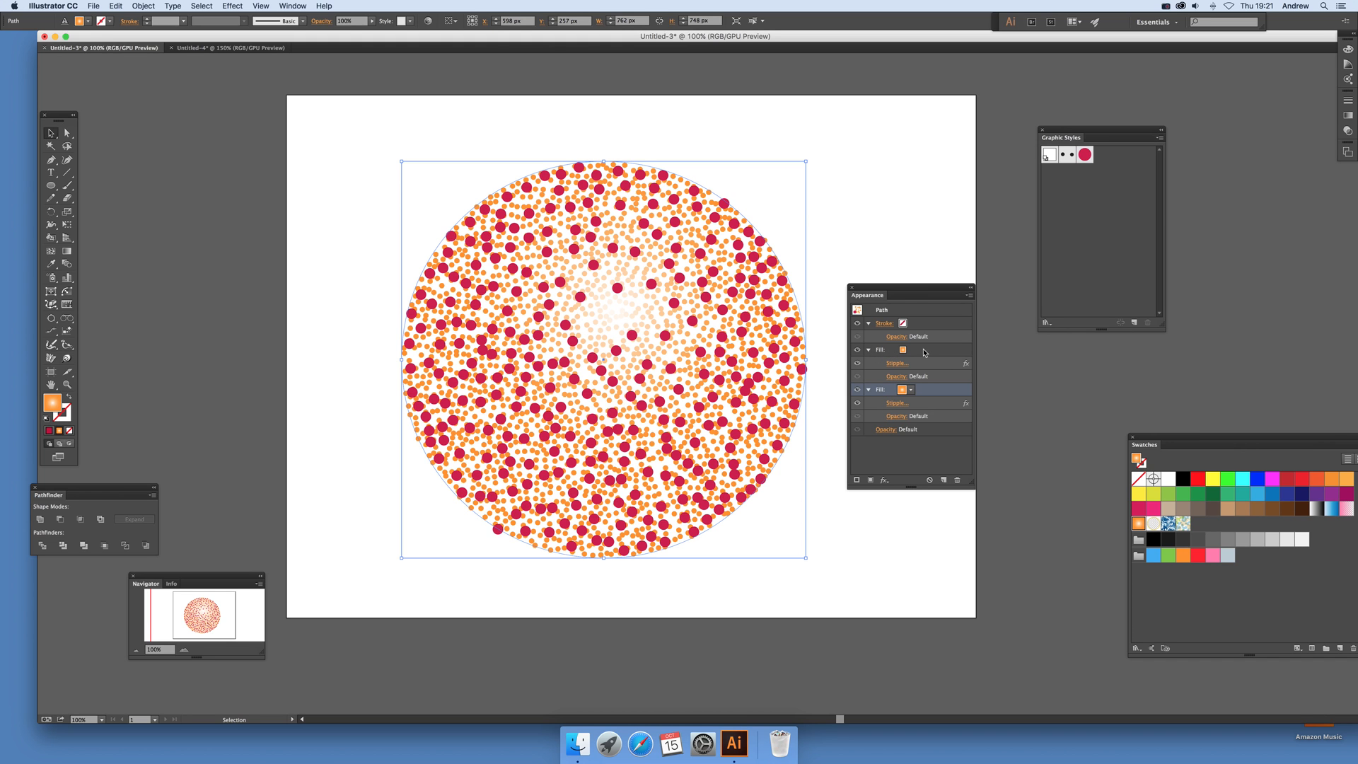
{"action": "mouse_move", "coordinate": [1152, 142]}
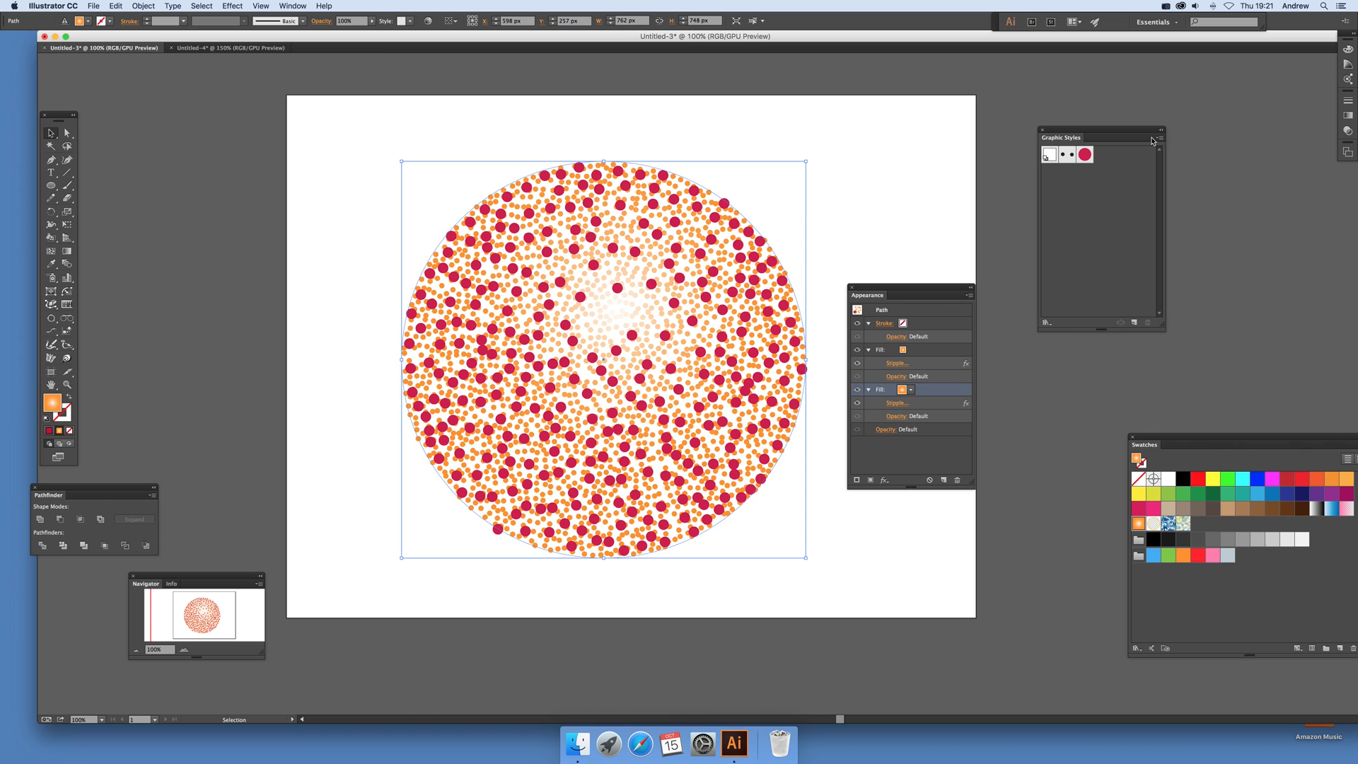
Step: Save the layered stipple look as a graphic style with the default name, then delete the circle
{"action": "left_click", "coordinate": [1162, 132]}
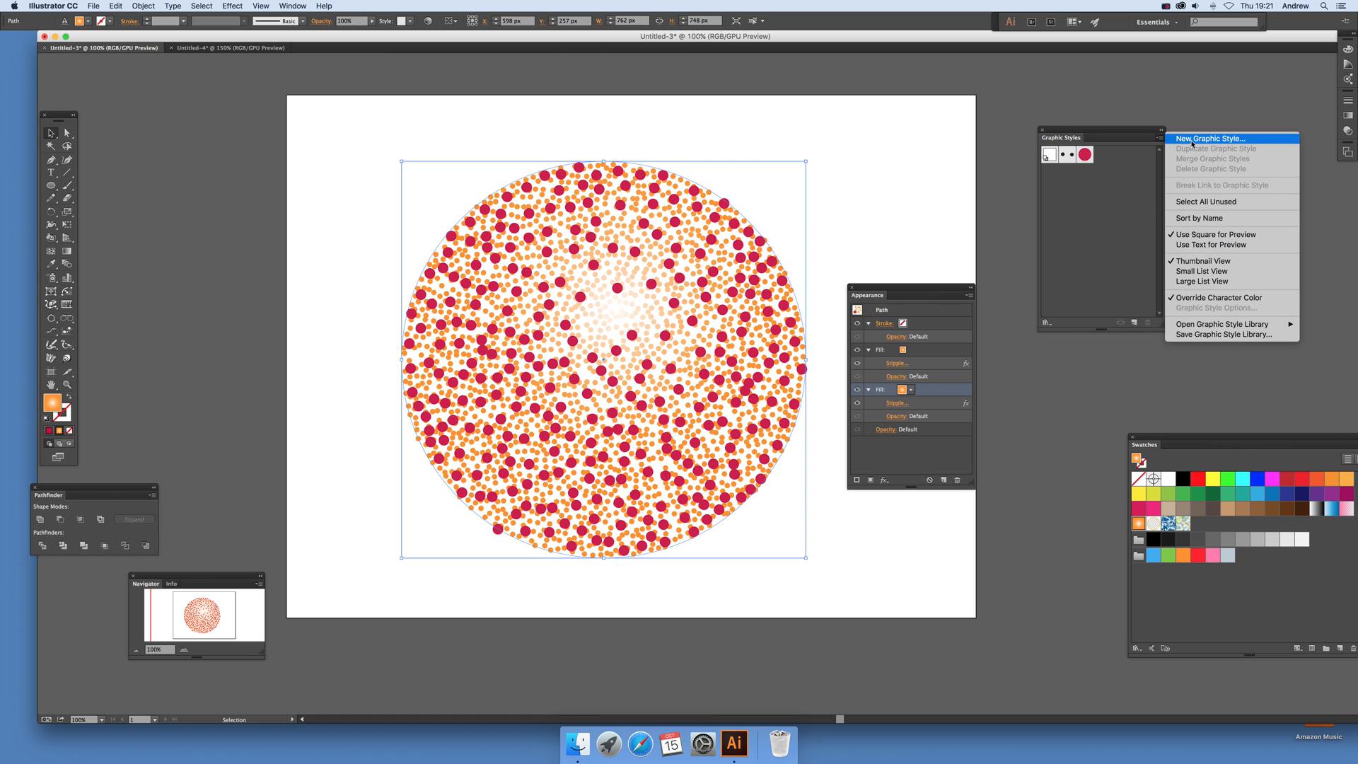
{"action": "left_click", "coordinate": [1208, 138]}
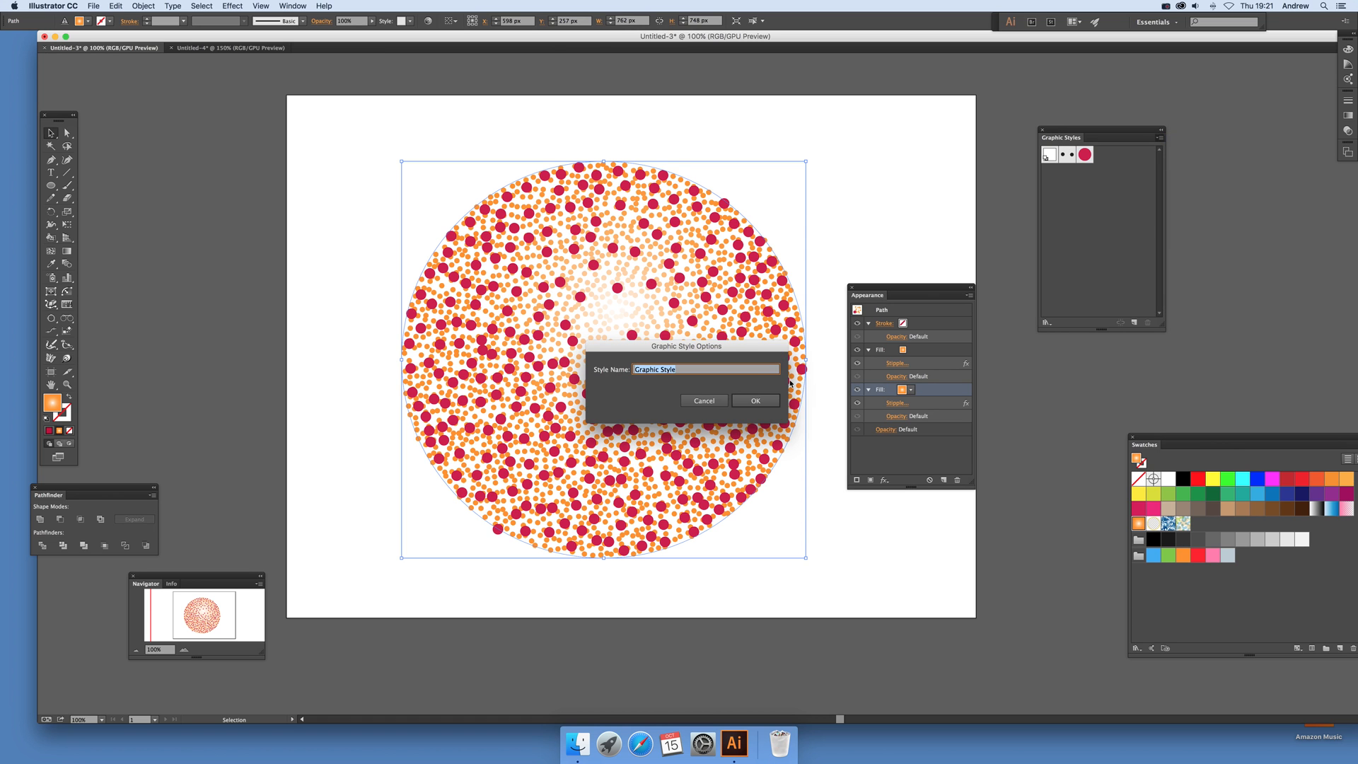
{"action": "left_click", "coordinate": [755, 400]}
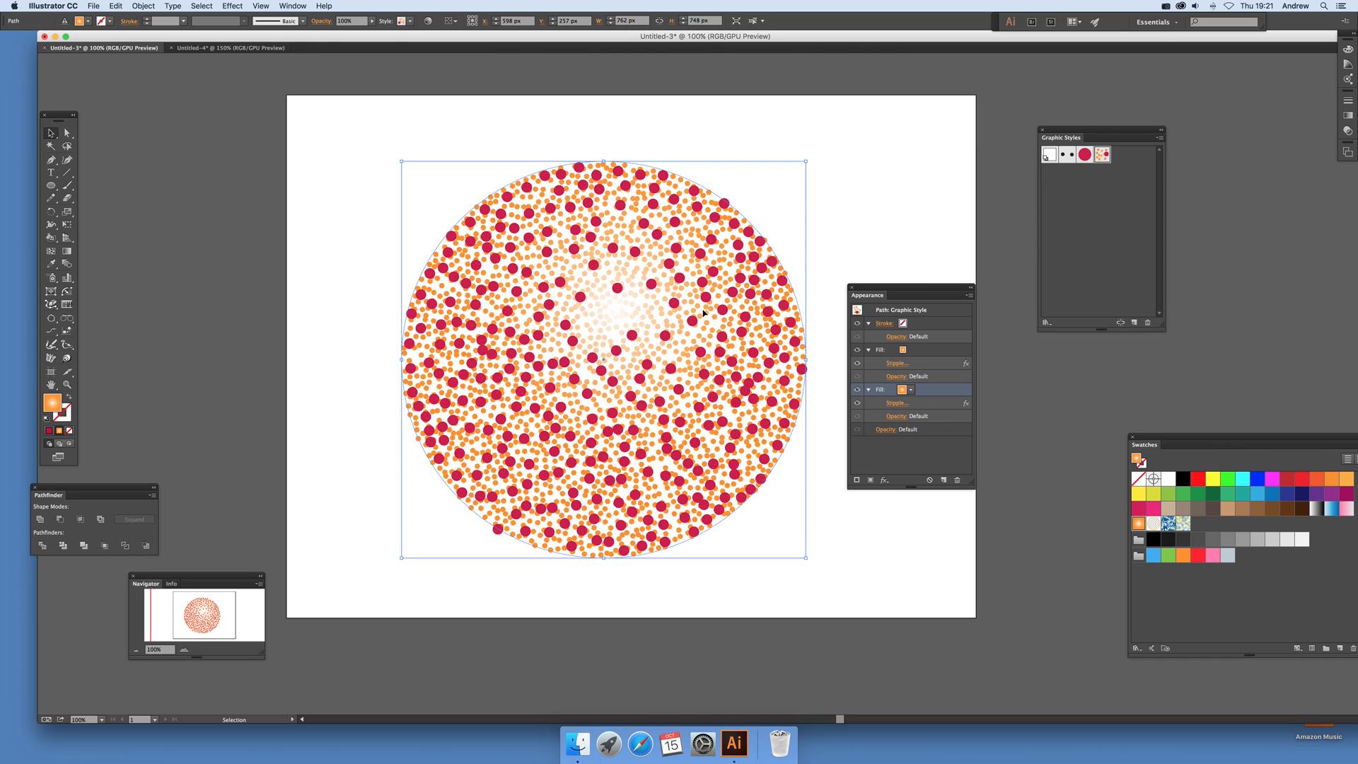
{"action": "key", "text": "delete"}
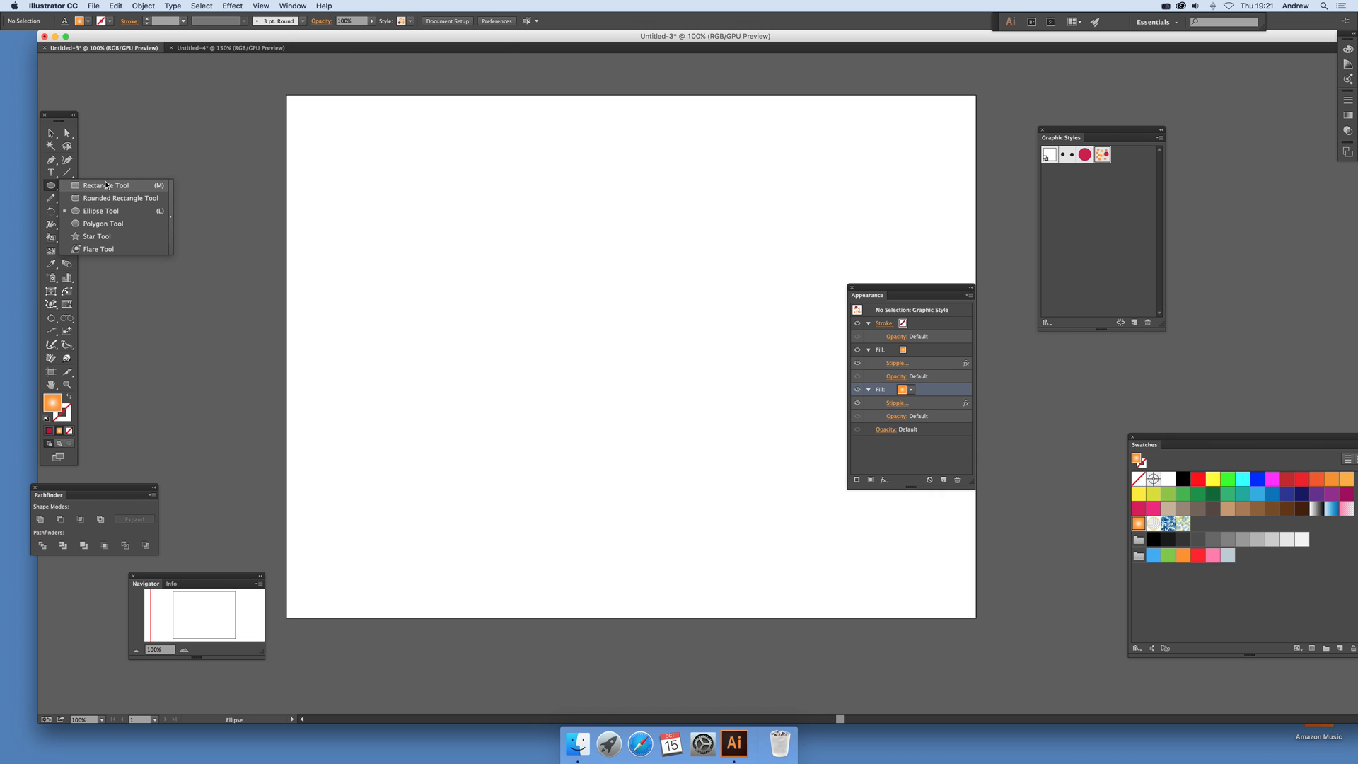
Step: Draw a new rectangle and apply the layered crimson-and-orange stipple graphic style to it
{"action": "left_click", "coordinate": [107, 185]}
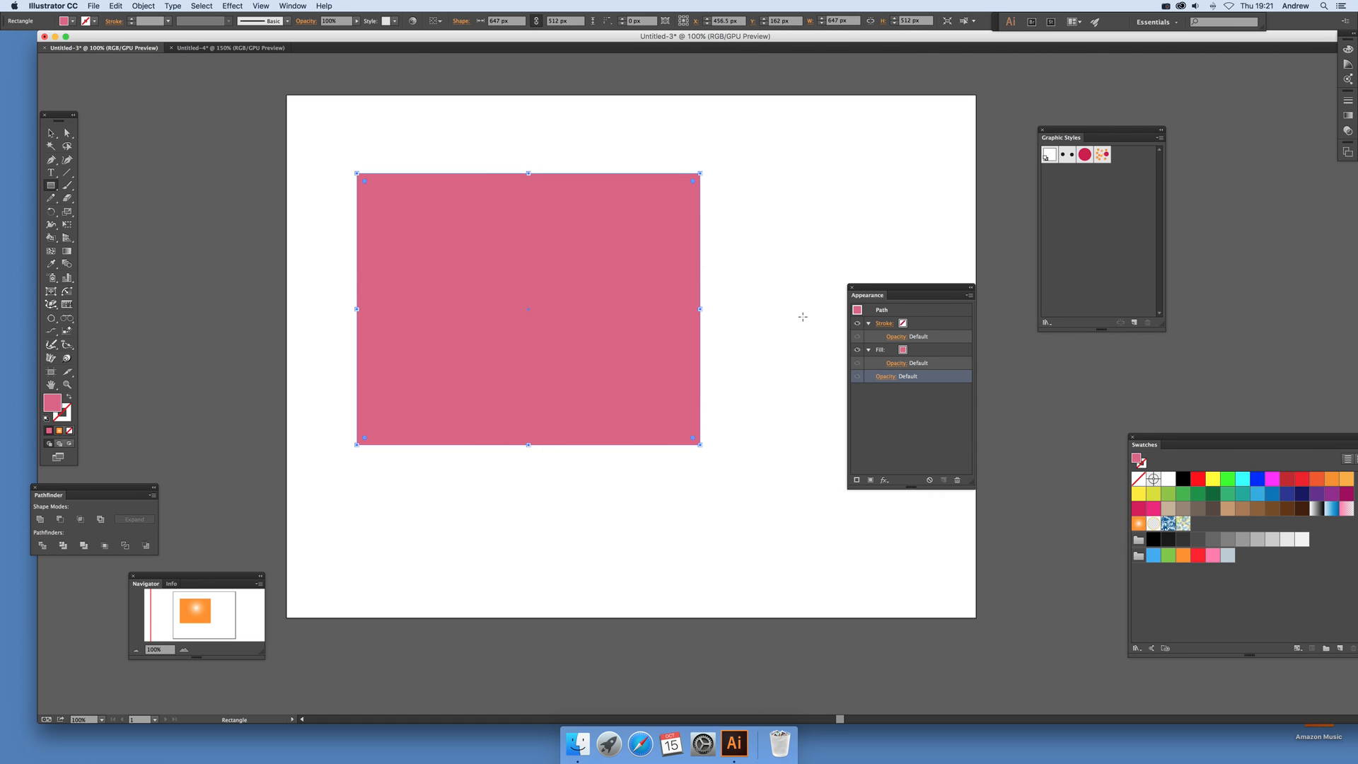
{"action": "left_click", "coordinate": [1102, 154]}
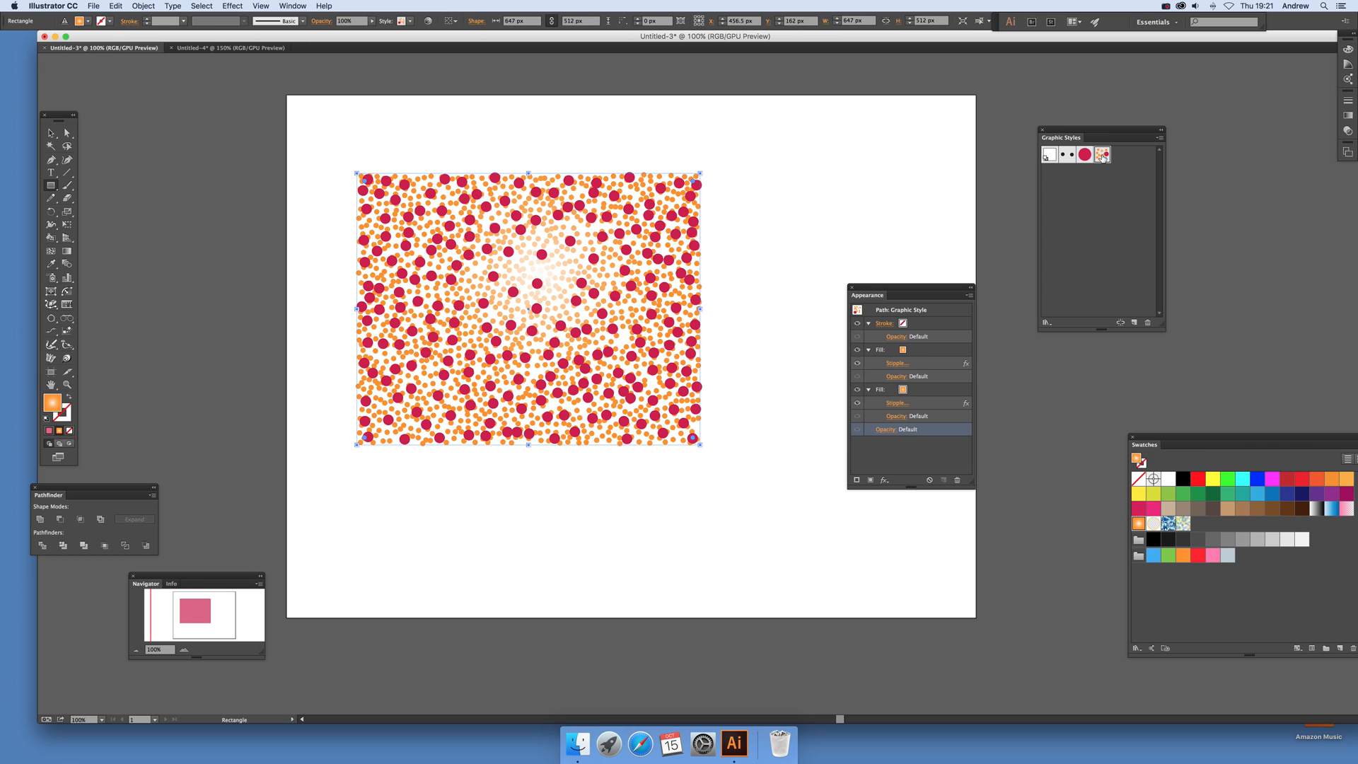